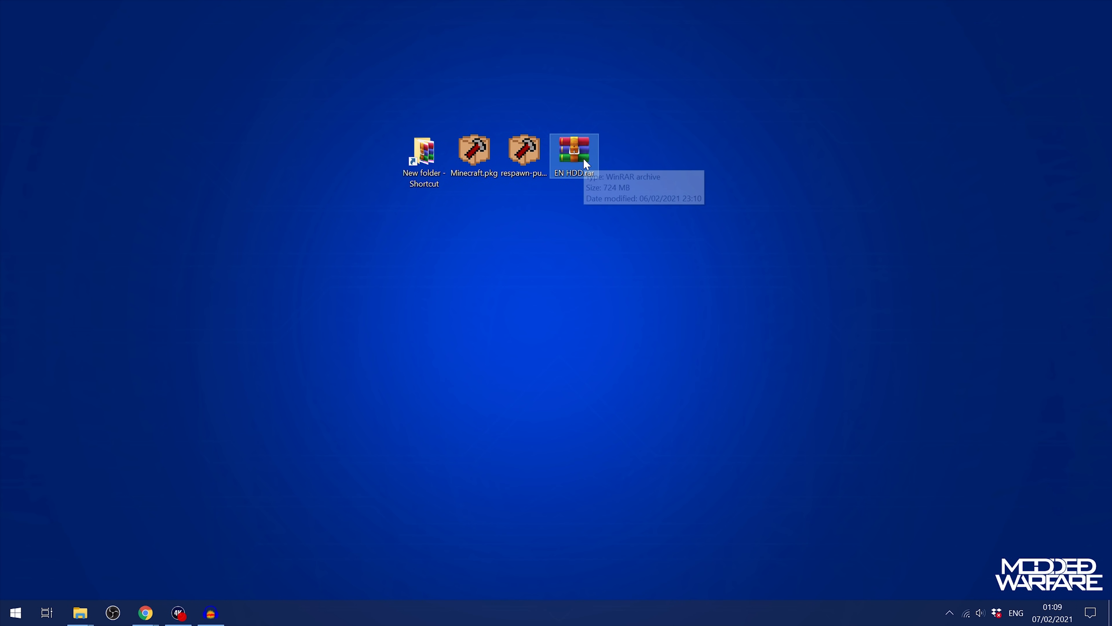
{"action": "mouse_move", "coordinate": [743, 98]}
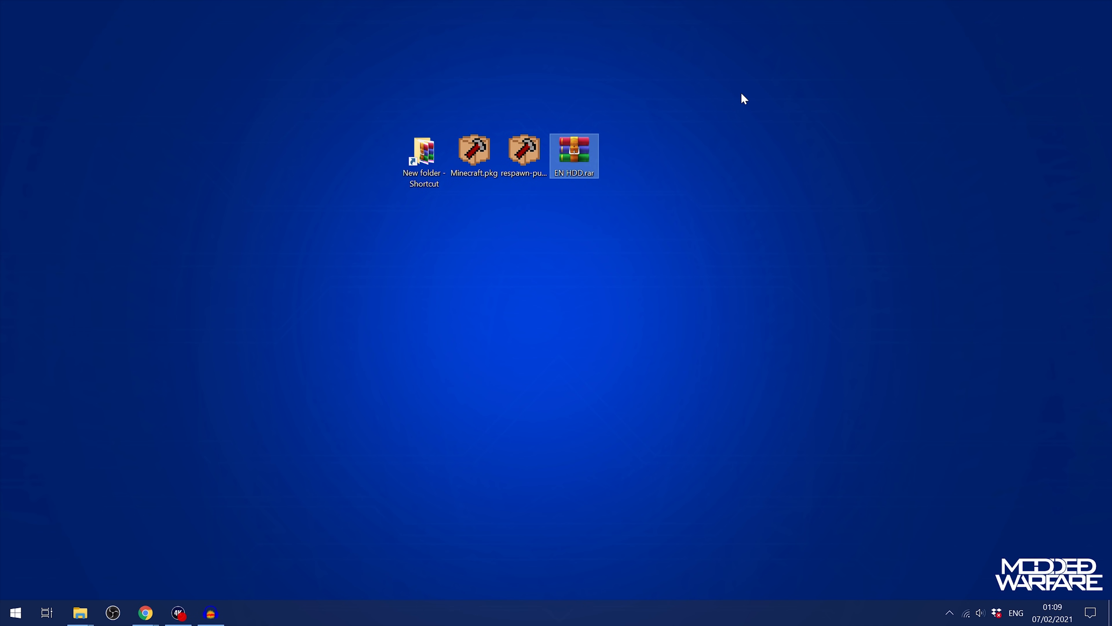
{"action": "mouse_move", "coordinate": [661, 154]}
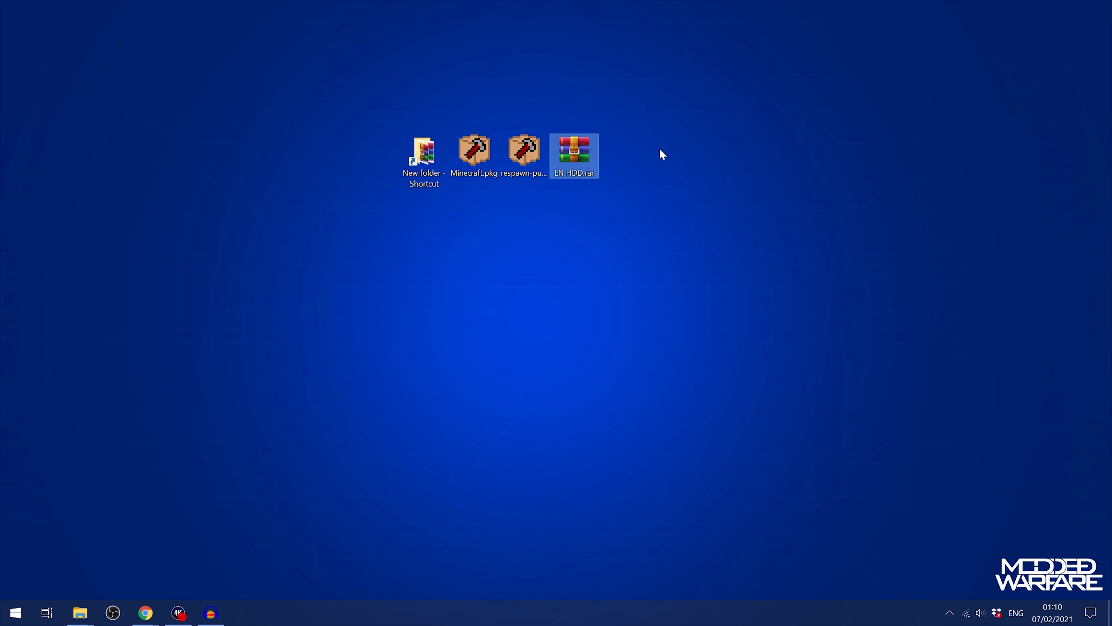
Step: Open the EN HDD.rar archive from the desktop in WinRAR
{"action": "double_click", "coordinate": [574, 148]}
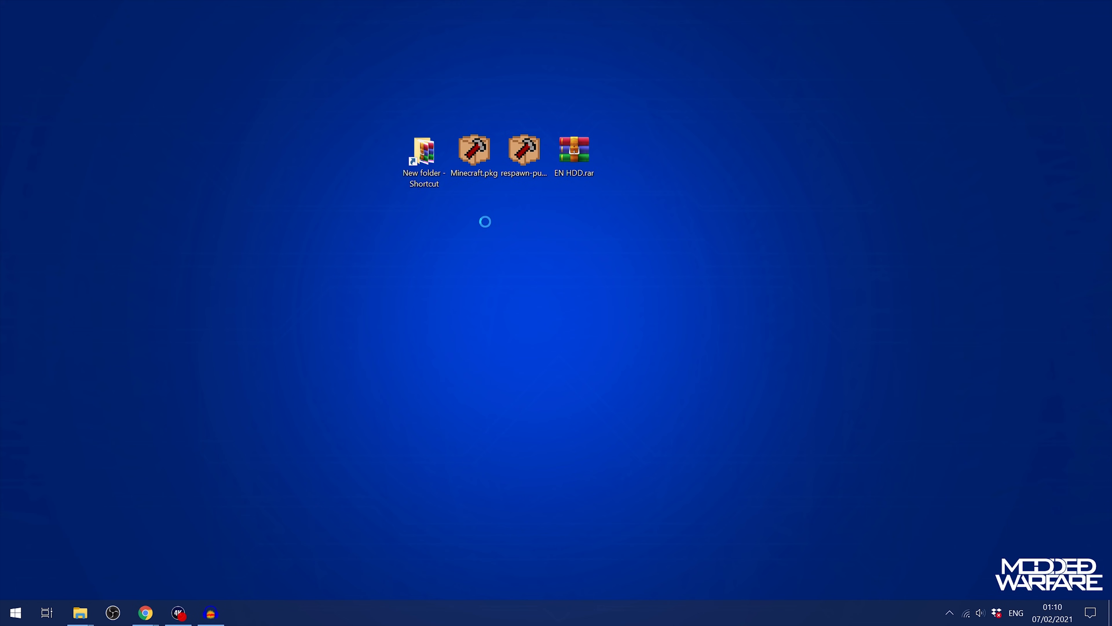
{"action": "double_click", "coordinate": [573, 147]}
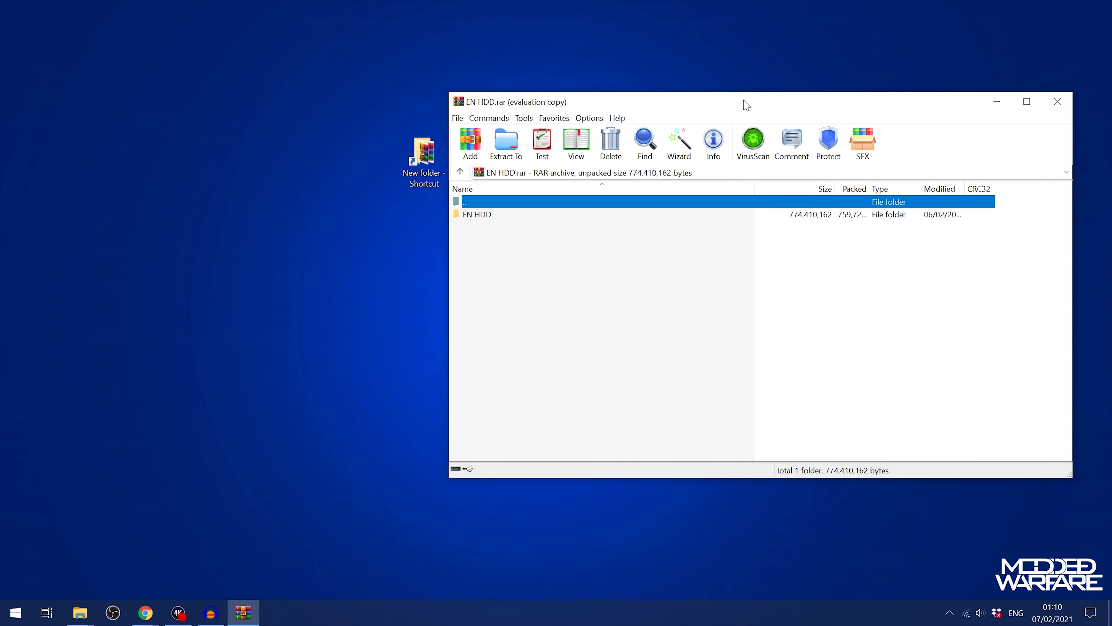
Step: Select all eight items in the archive's EN HDD folder and bring up This PC
{"action": "double_click", "coordinate": [475, 215]}
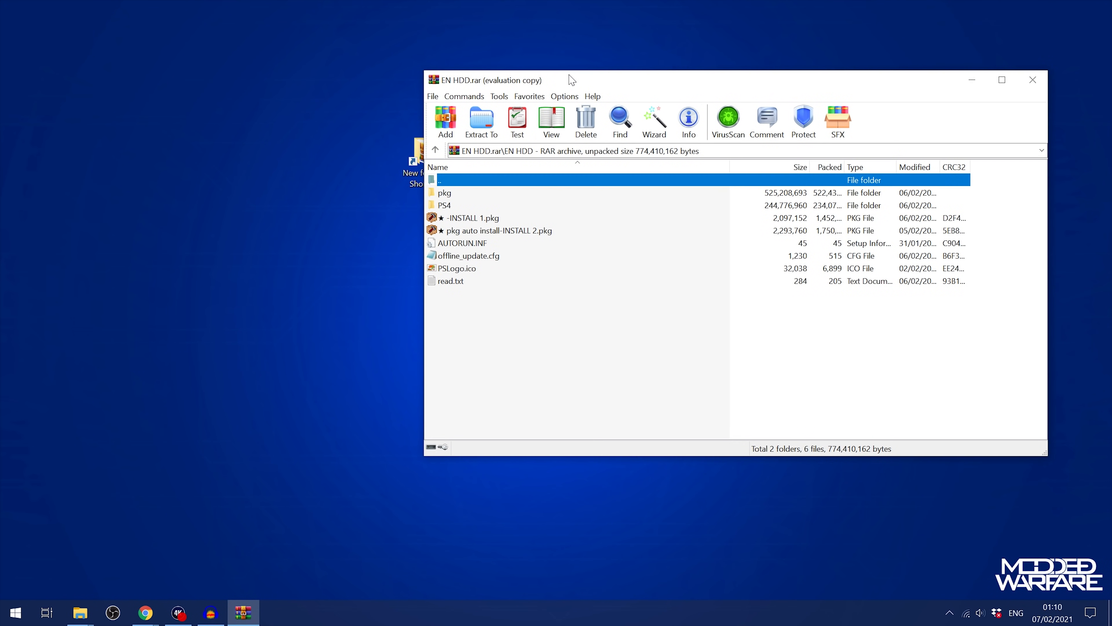
{"action": "key", "text": "ctrl+a"}
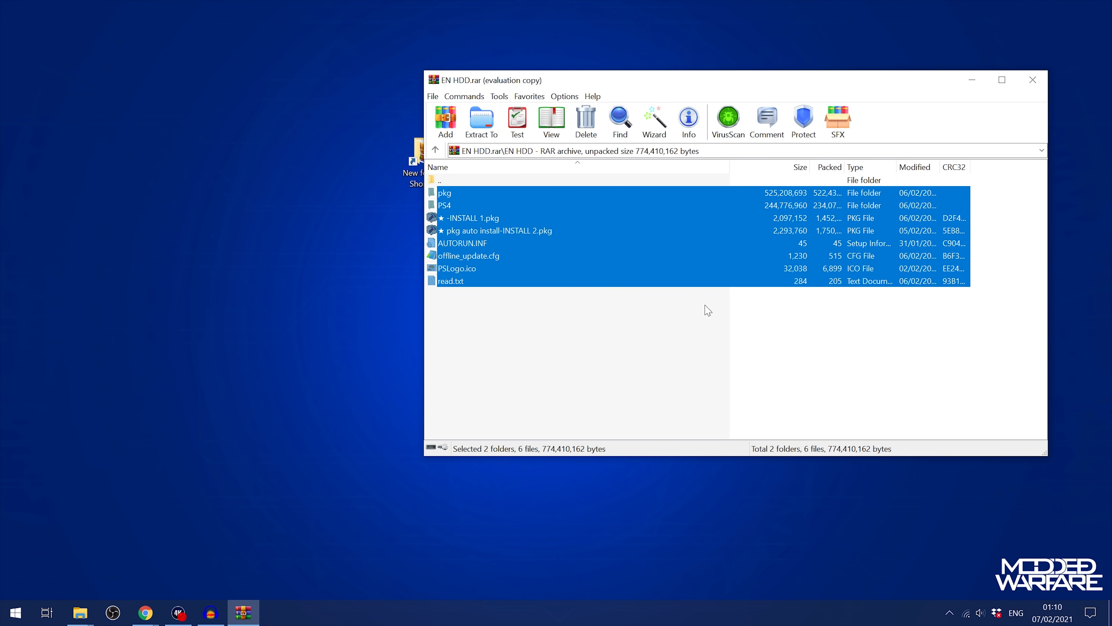
{"action": "left_click", "coordinate": [79, 612]}
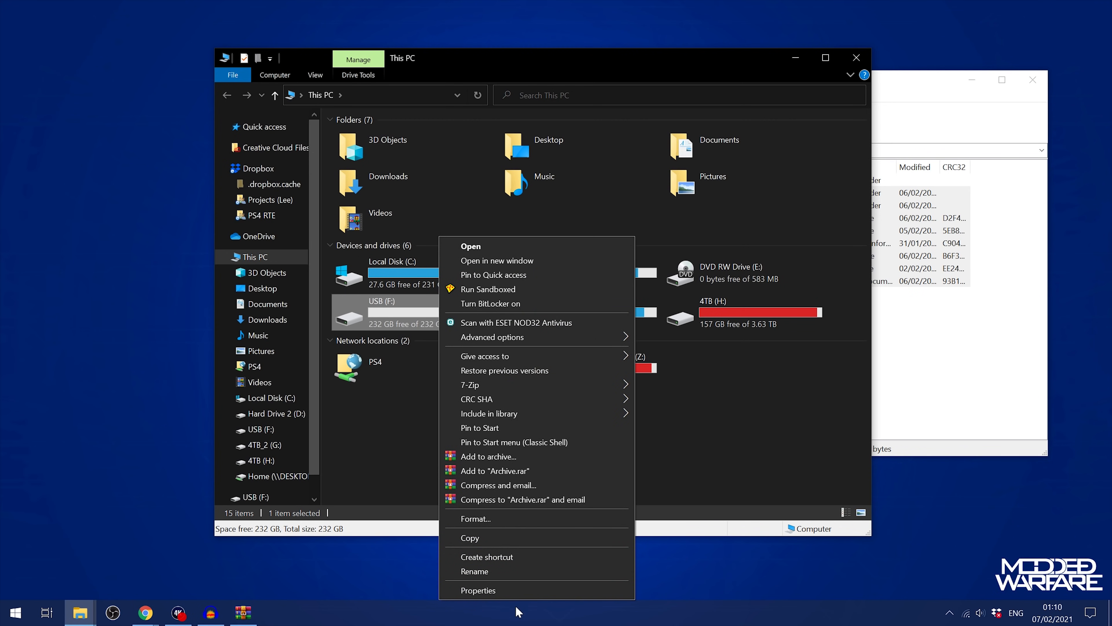
Step: Copy the selected EN HDD contents onto the empty USB (F:) drive
{"action": "left_click", "coordinate": [478, 590]}
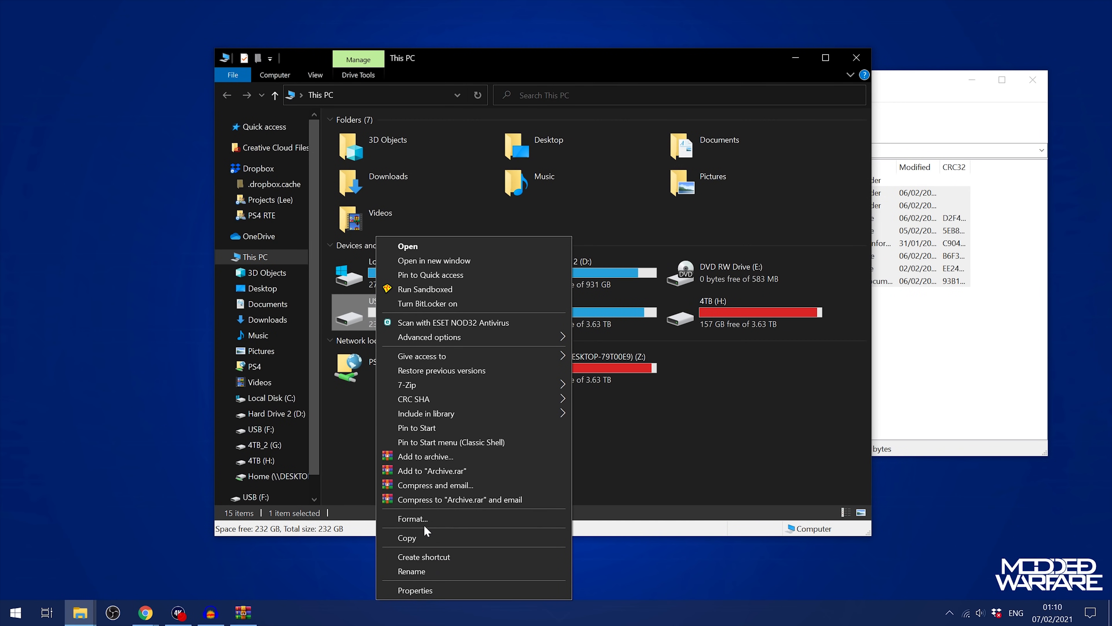
{"action": "left_click", "coordinate": [414, 518]}
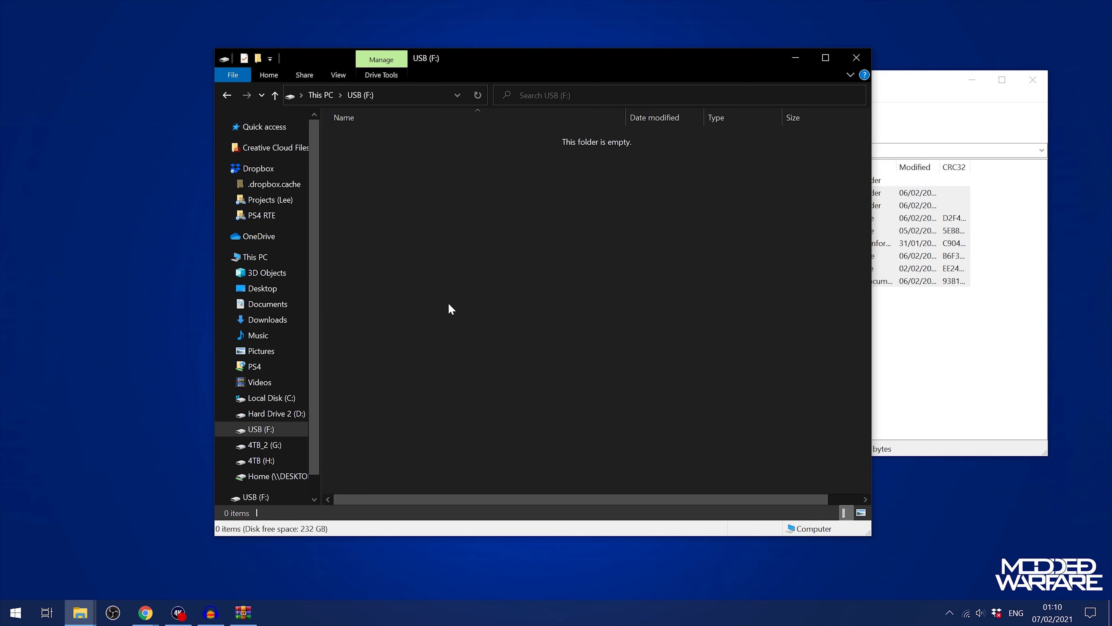
{"action": "mouse_move", "coordinate": [666, 33]}
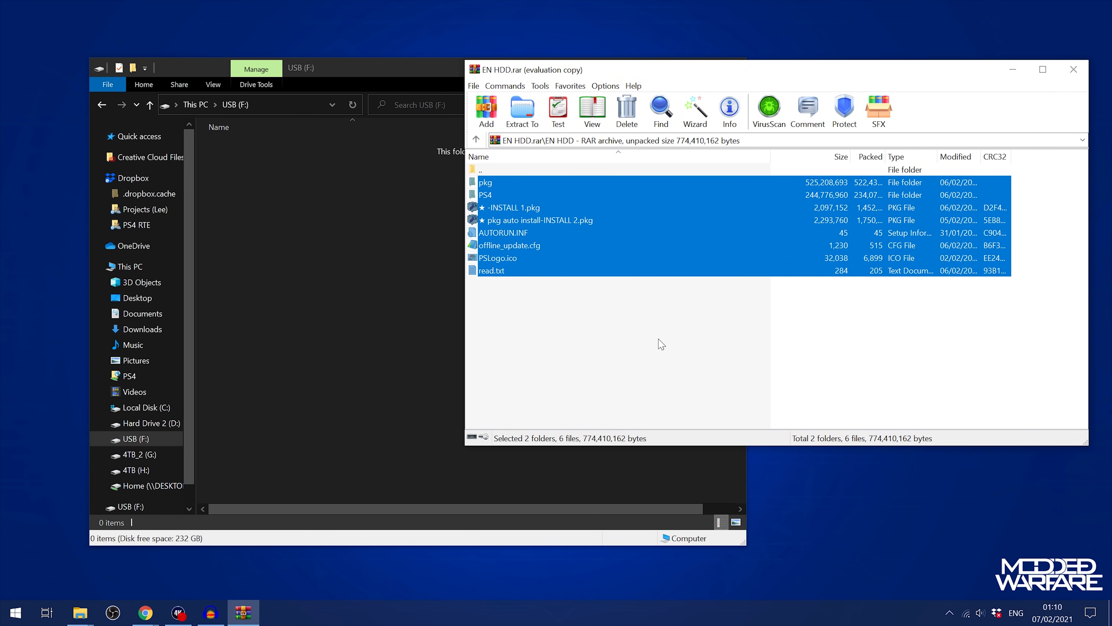
{"action": "left_click", "coordinate": [522, 111]}
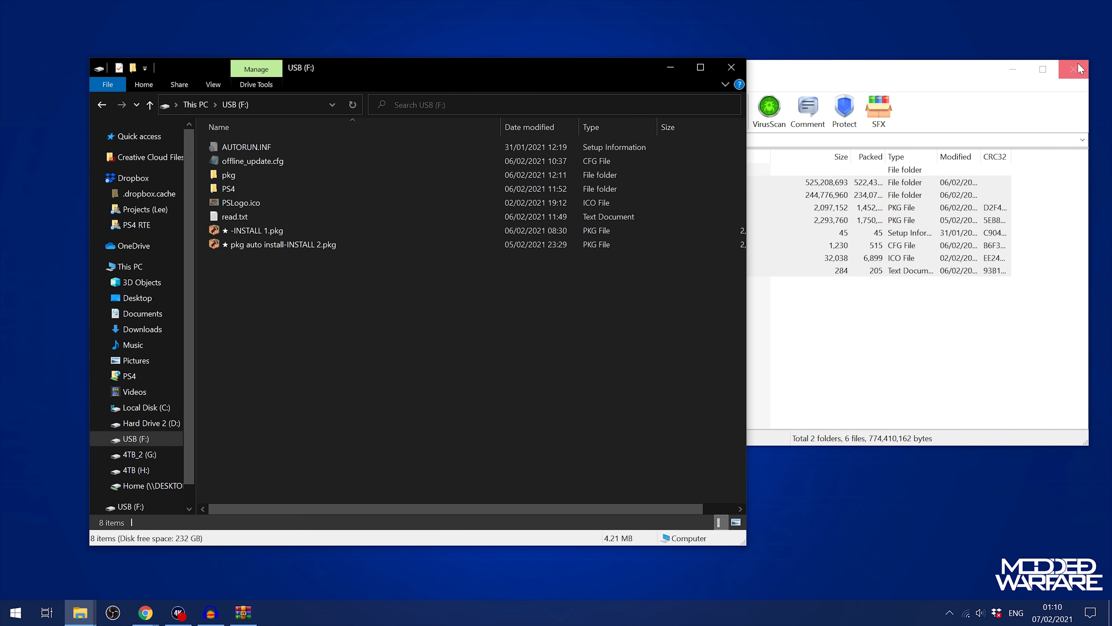
Step: Close WinRAR and permanently delete the seven sample files in the USB pkg folder
{"action": "left_click", "coordinate": [1077, 69]}
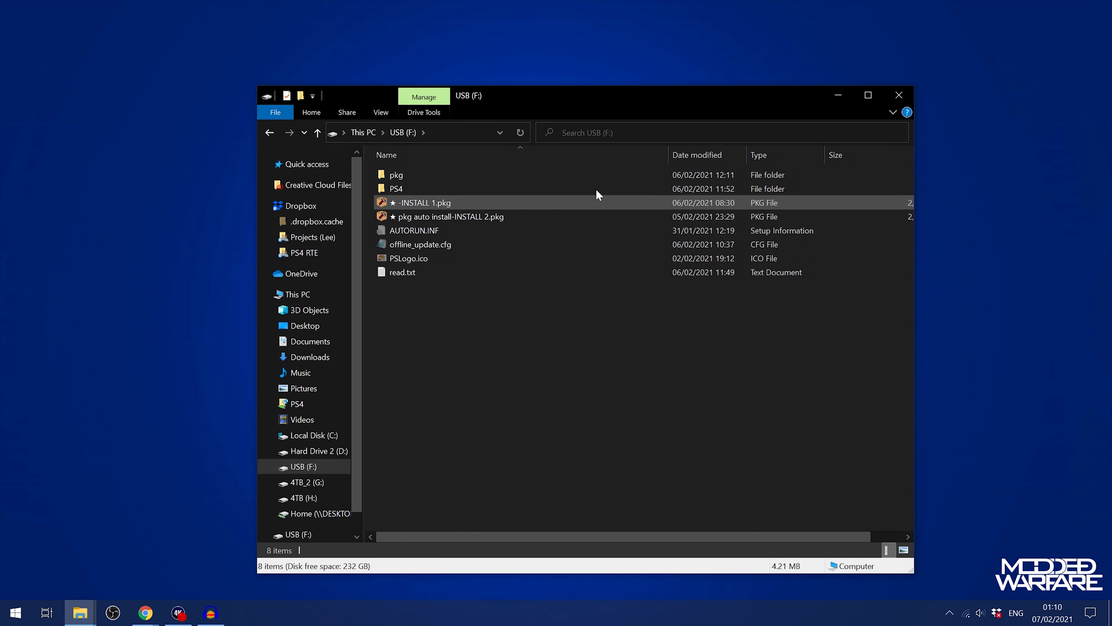
{"action": "double_click", "coordinate": [396, 175]}
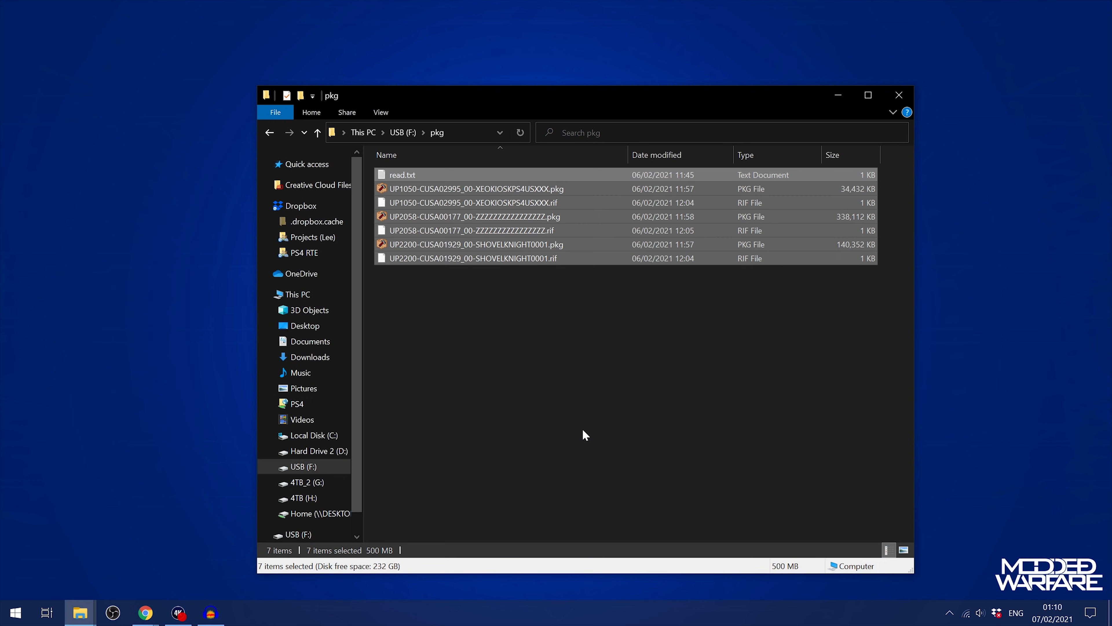
{"action": "key", "text": "Delete"}
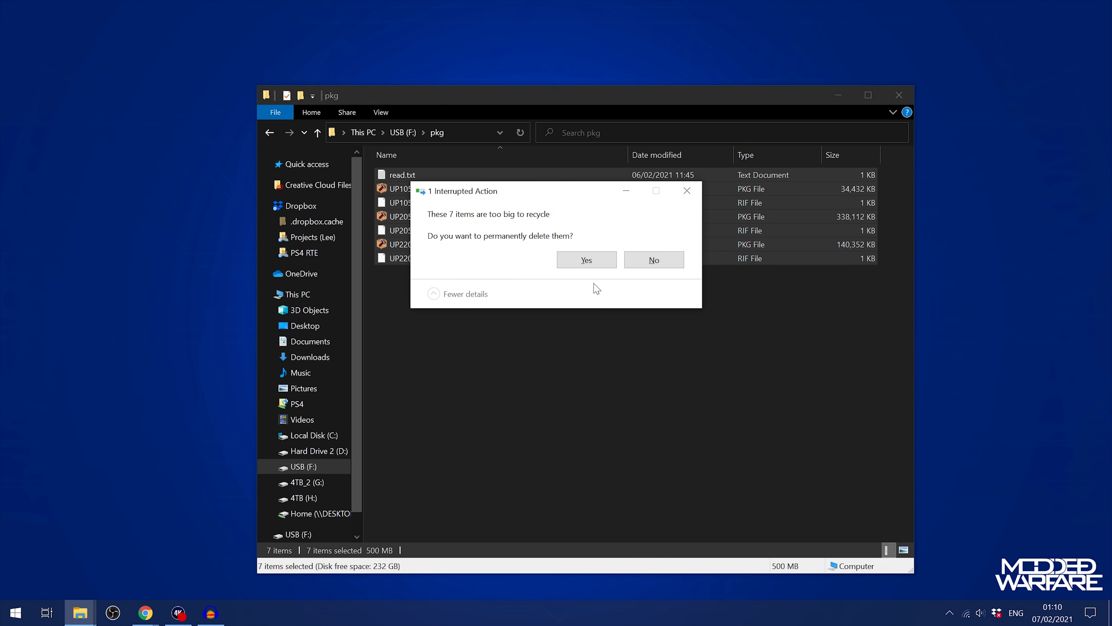
{"action": "left_click", "coordinate": [586, 259]}
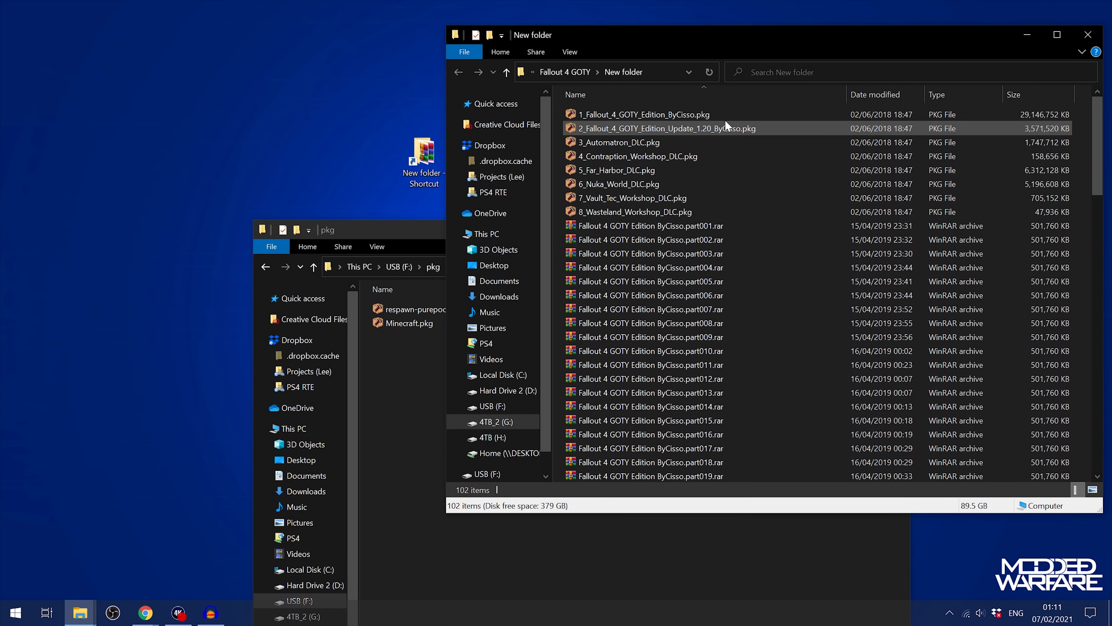
Step: Select the Fallout 4 base game, update 1.20 and Contraption Workshop pkgs for copying to USB\pkg
{"action": "left_click", "coordinate": [622, 142]}
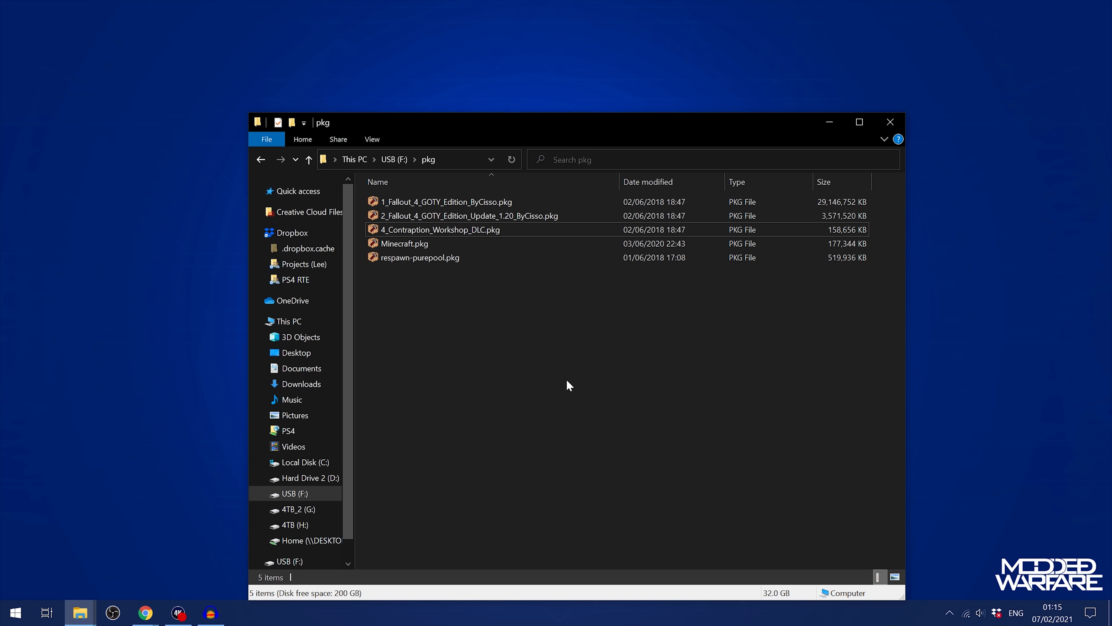
{"action": "mouse_move", "coordinate": [525, 325]}
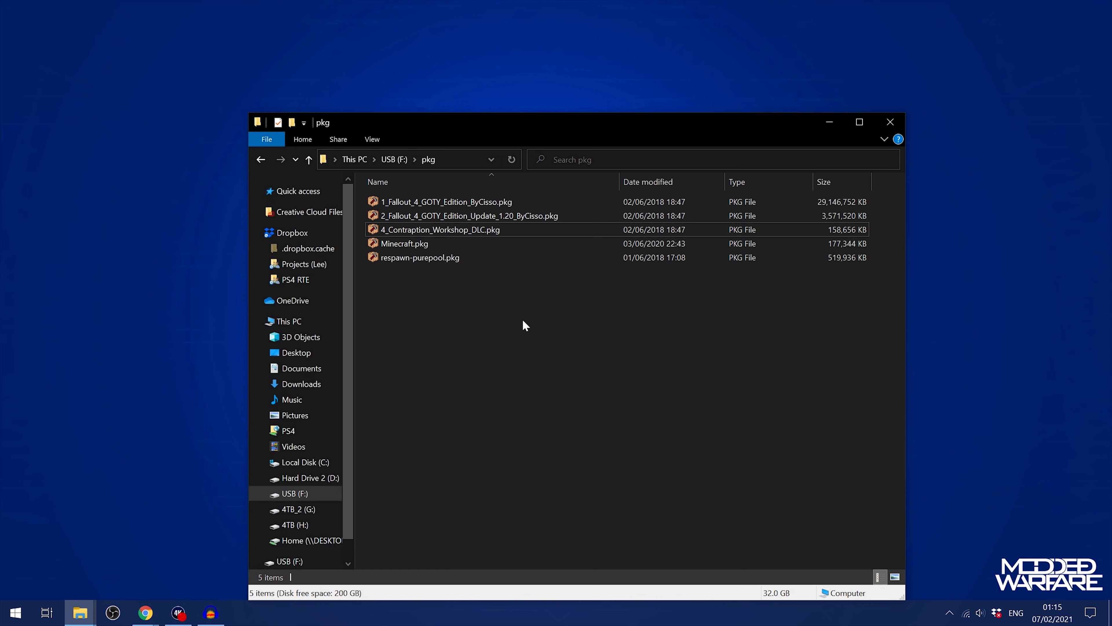
{"action": "mouse_move", "coordinate": [515, 332]}
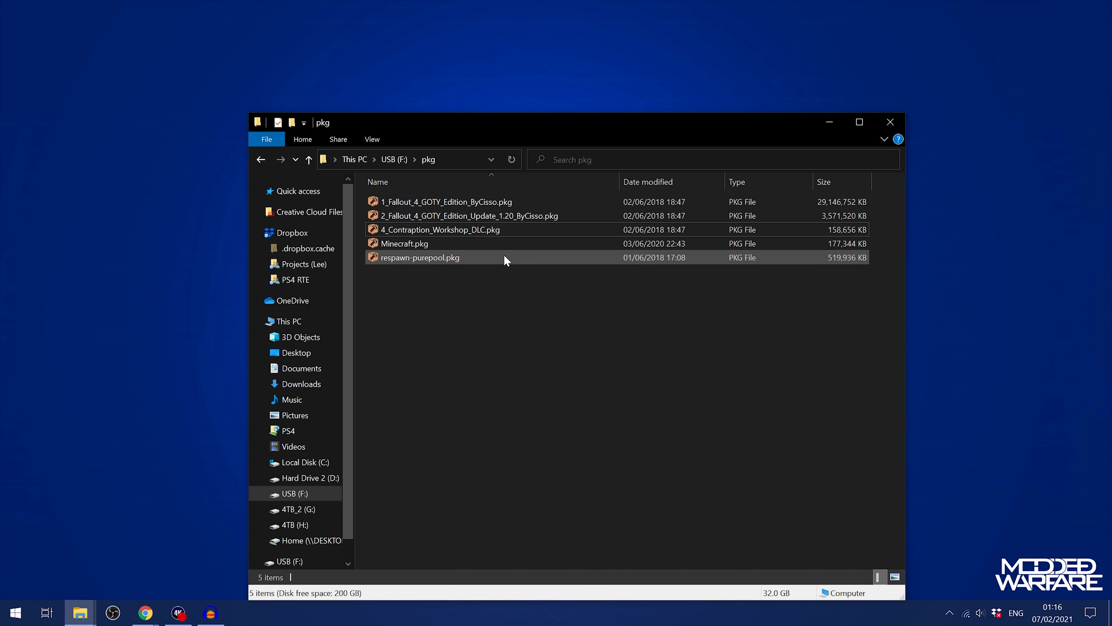
Step: Rename Minecraft.pkg and respawn-purepool.pkg to their EP content IDs read from PkgEditor
{"action": "left_click", "coordinate": [403, 244]}
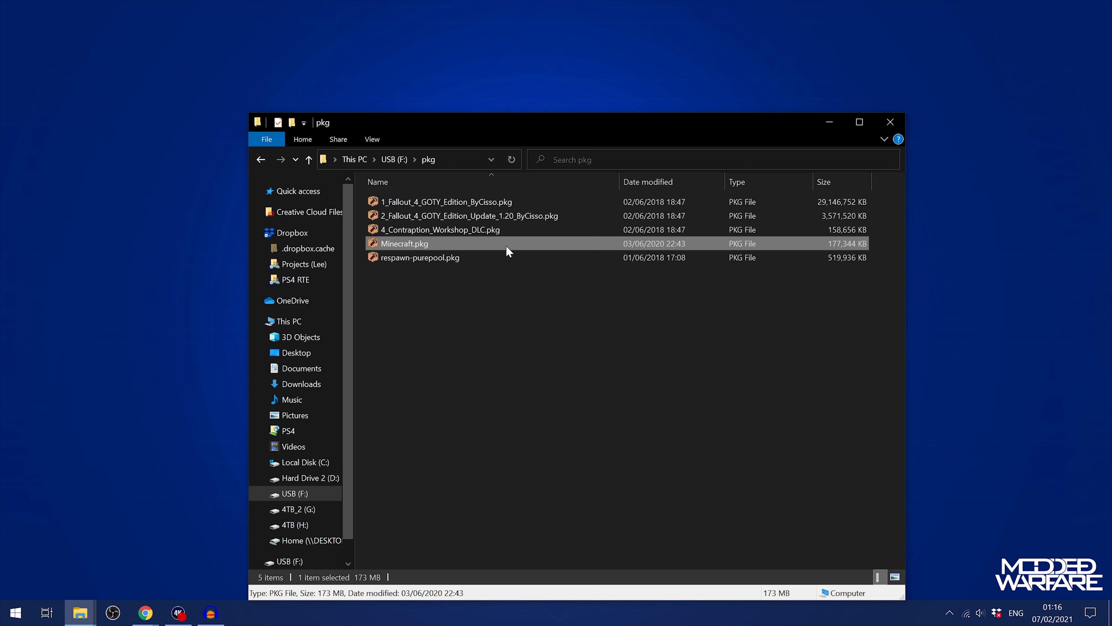
{"action": "double_click", "coordinate": [404, 244]}
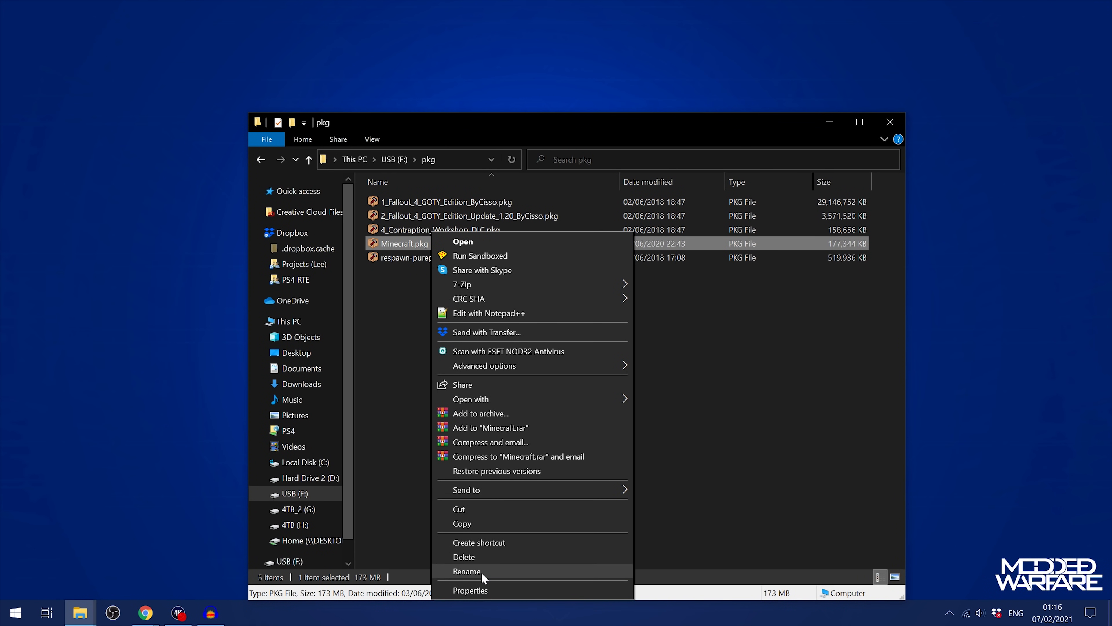
{"action": "left_click", "coordinate": [467, 571]}
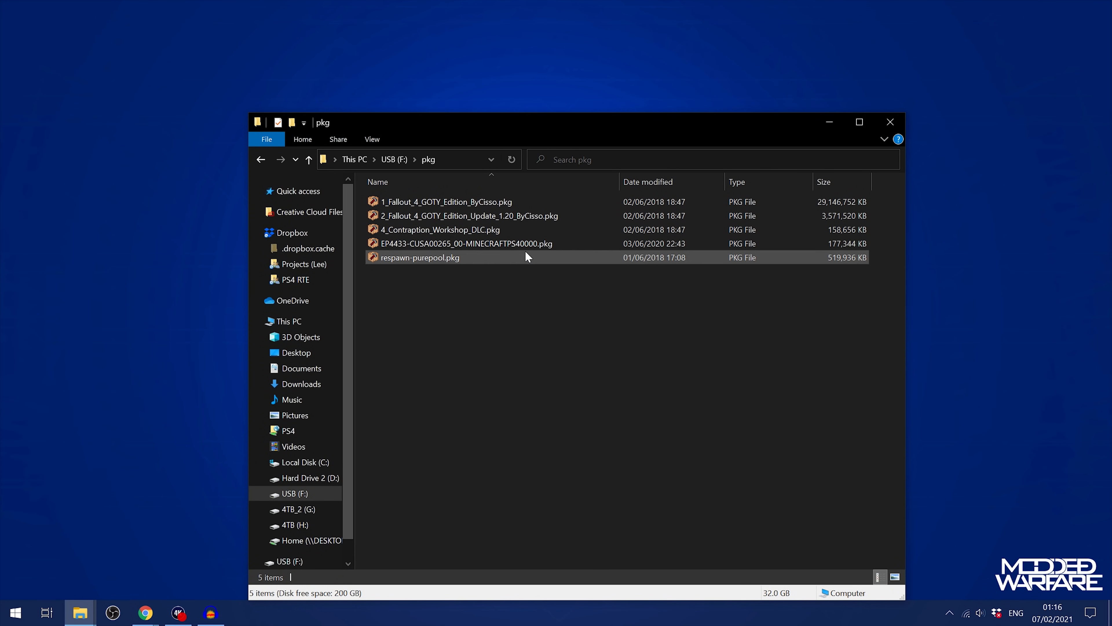
{"action": "double_click", "coordinate": [419, 257]}
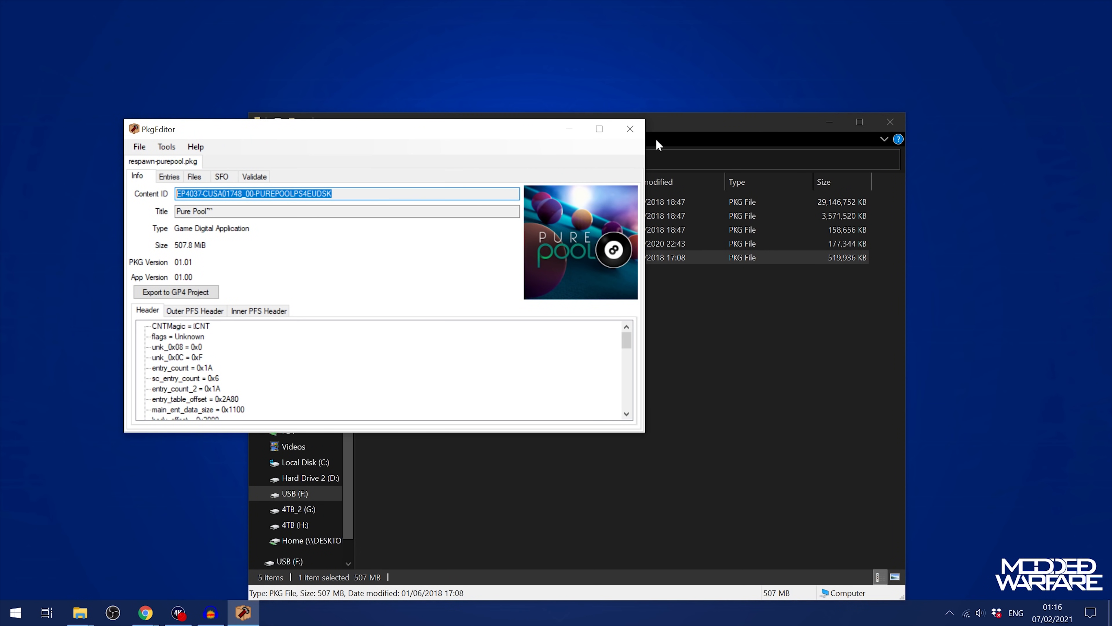
{"action": "right_click", "coordinate": [415, 257]}
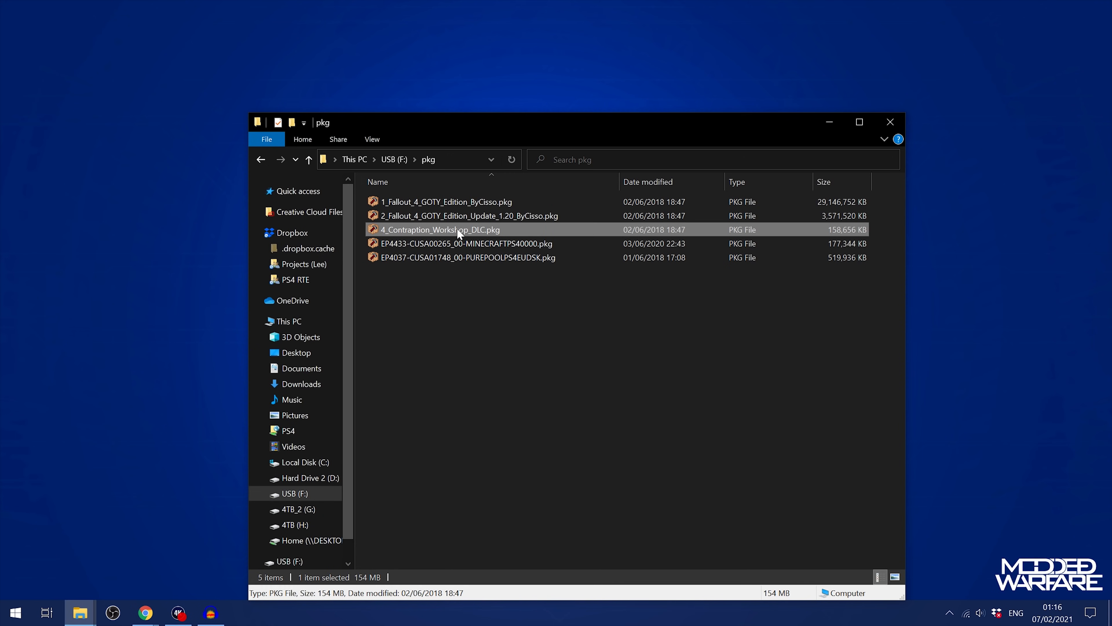
{"action": "left_click", "coordinate": [575, 325]}
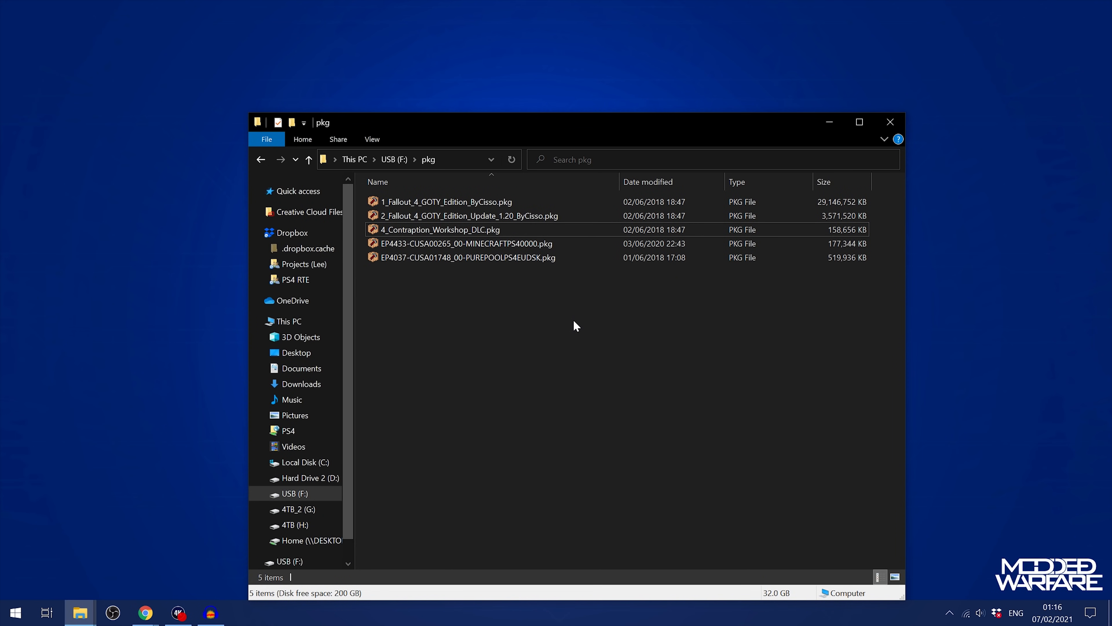
{"action": "left_click", "coordinate": [445, 201]}
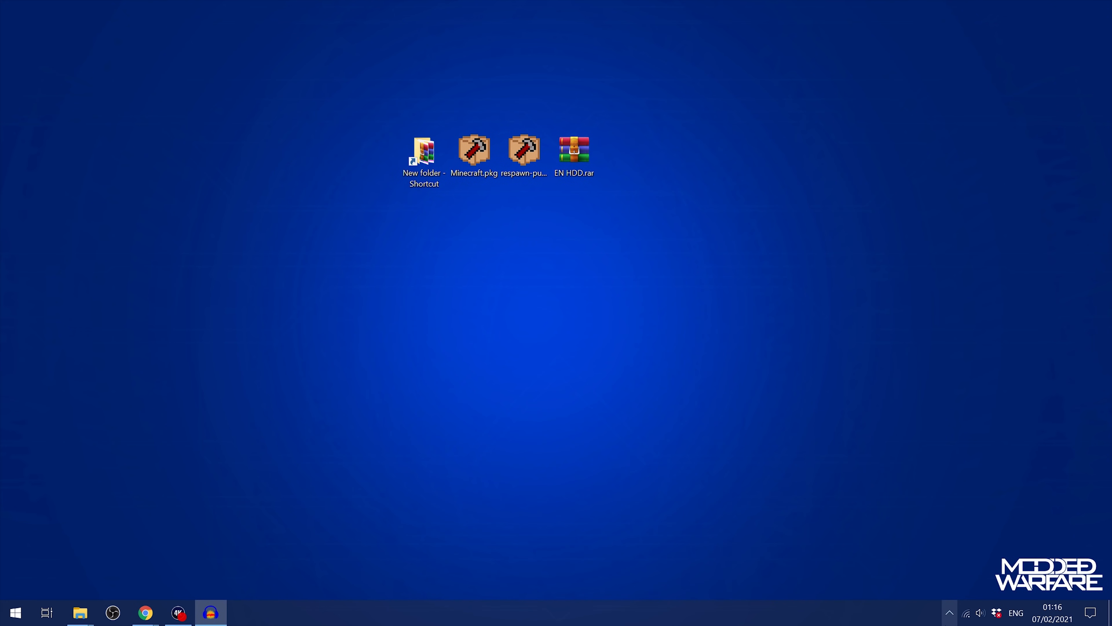
Step: Switch to the PS4 display showing the HAKKURAIFU 7.02 exploit host page
{"action": "left_click", "coordinate": [949, 613]}
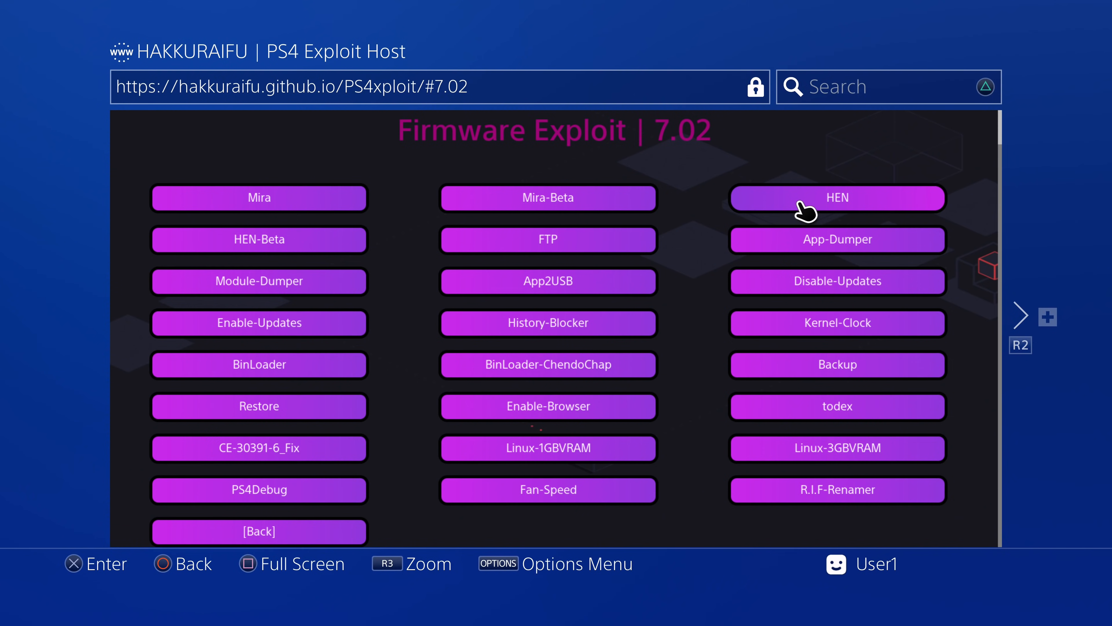
{"action": "mouse_move", "coordinate": [763, 209]}
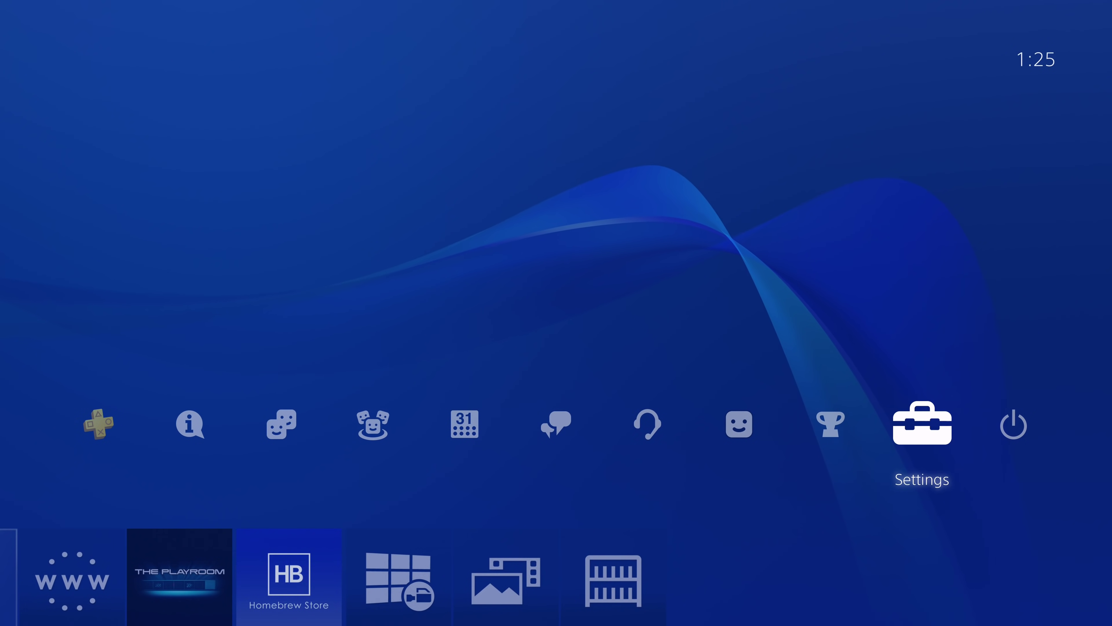
Step: Install INSTALL 1.pkg and pkg auto install-INSTALL 2.pkg from the Package Installer list
{"action": "left_click", "coordinate": [922, 424]}
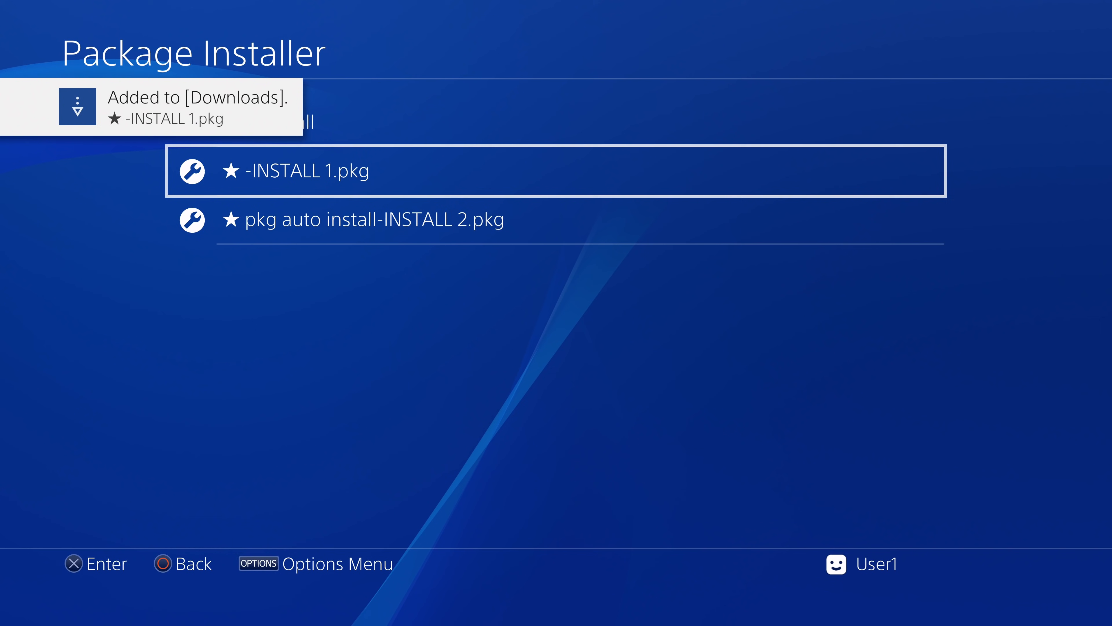
{"action": "key", "text": "down"}
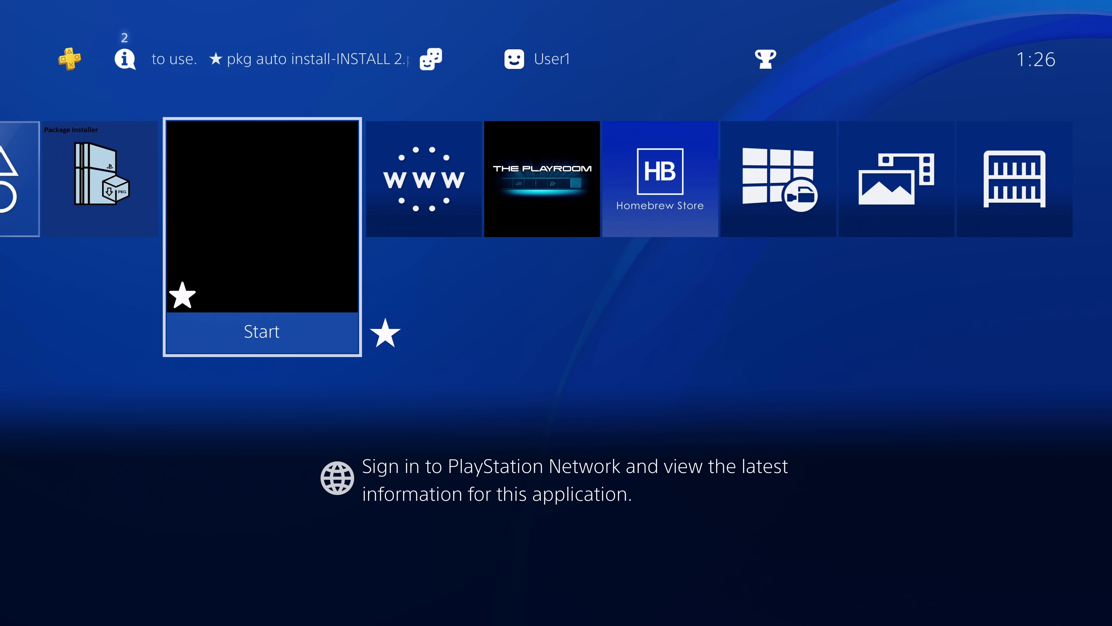
{"action": "scroll", "scroll_direction": "left", "scroll_amount": 3}
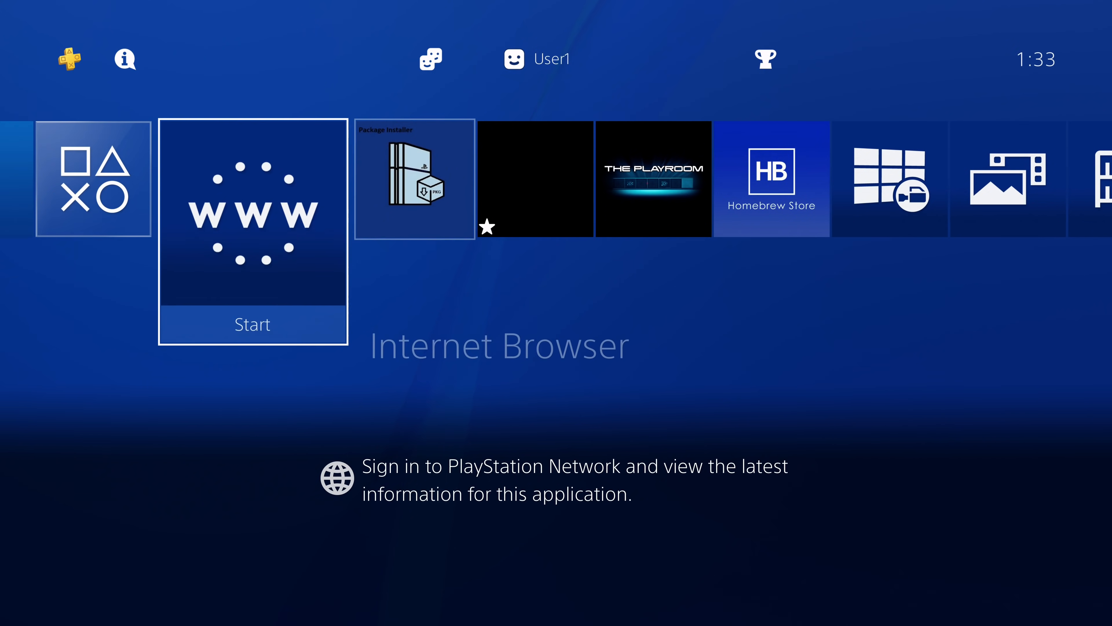
Step: Check the Fallout 4 GOTY tile's download progress, then bring up the Notifications list
{"action": "scroll", "scroll_direction": "right", "scroll_amount": 3}
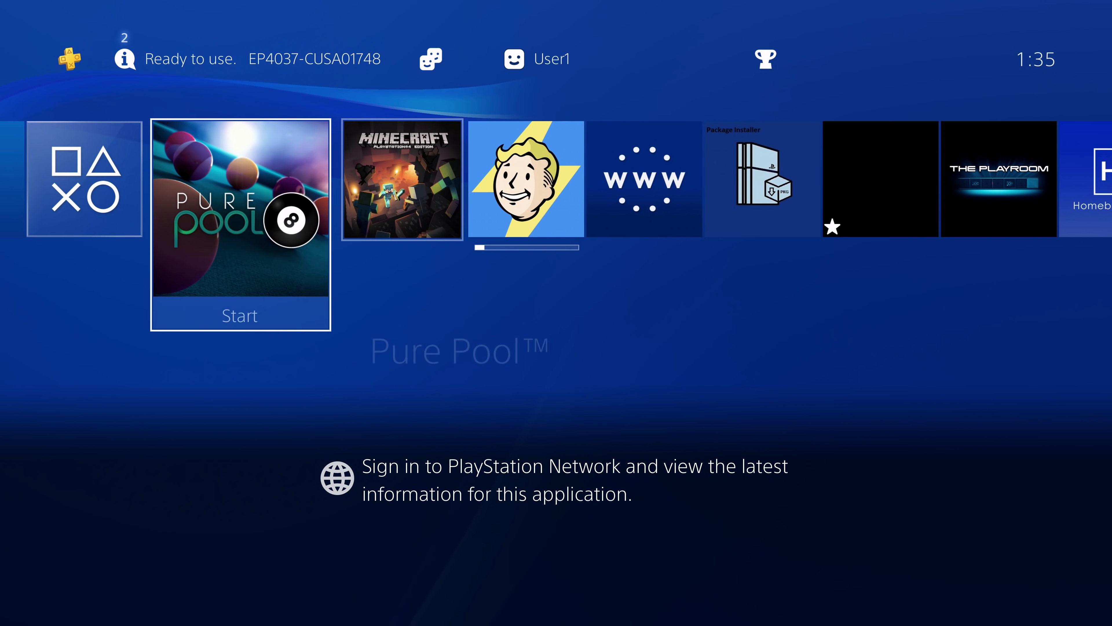
{"action": "scroll", "scroll_direction": "right", "scroll_amount": 3}
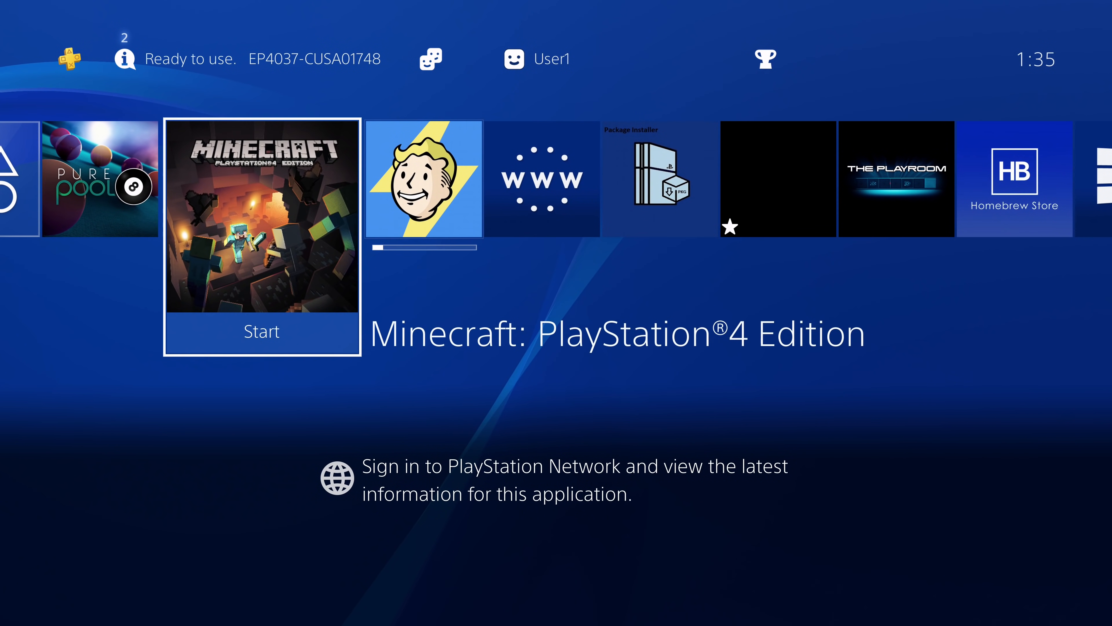
{"action": "left_click", "coordinate": [261, 331]}
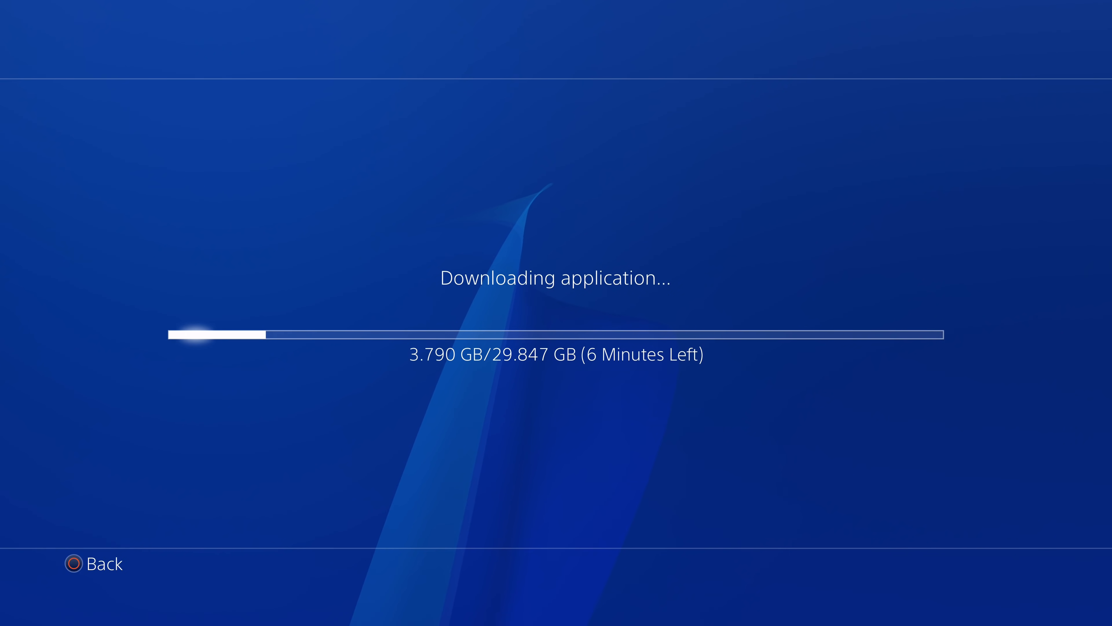
{"action": "left_click", "coordinate": [92, 563]}
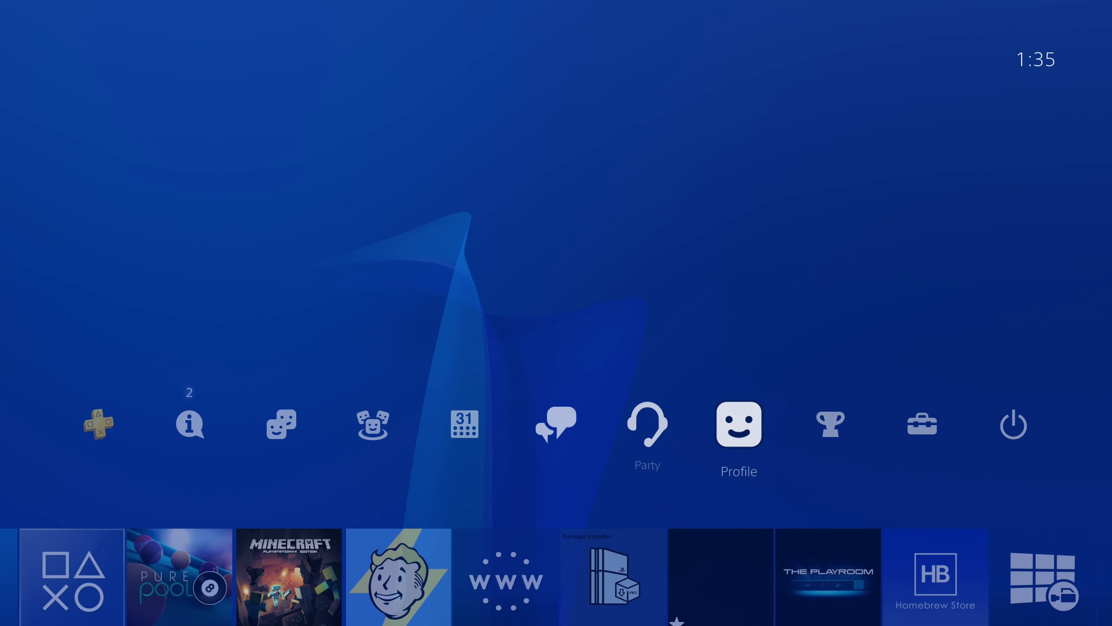
{"action": "left_click", "coordinate": [190, 424]}
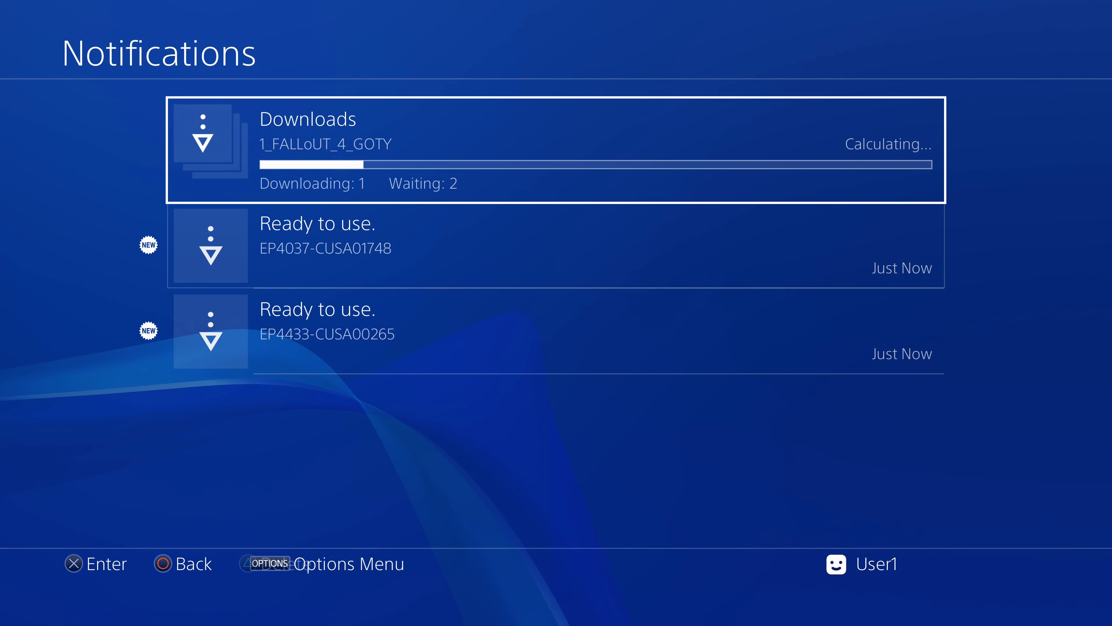
Step: Review Downloads to confirm Fallout 4 installed at version 1.20, then return home
{"action": "key", "text": "Back"}
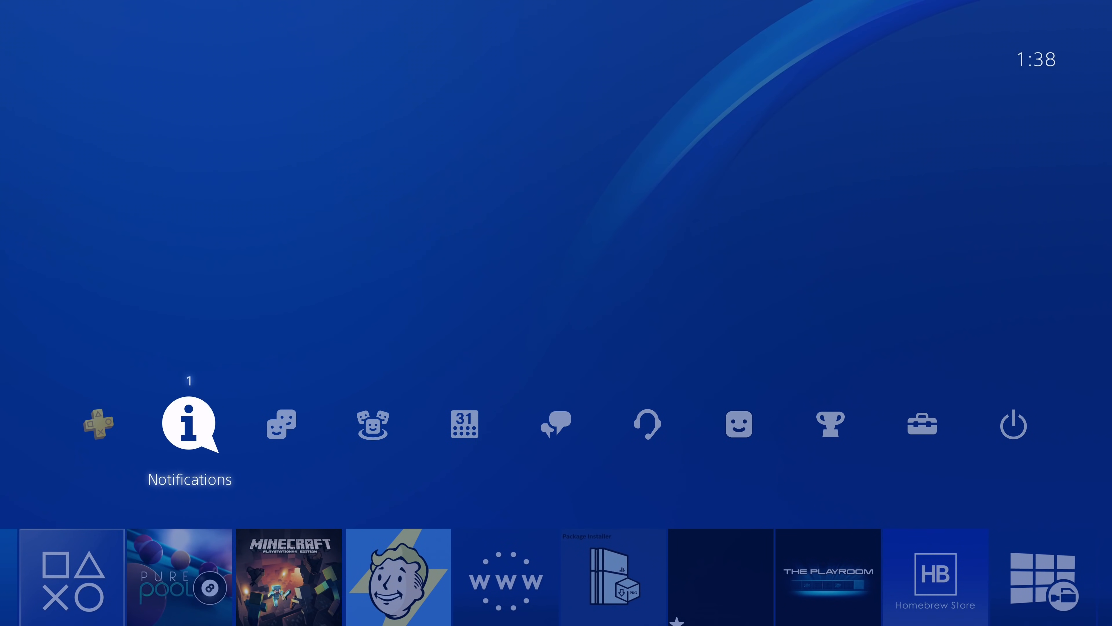
{"action": "left_click", "coordinate": [190, 423]}
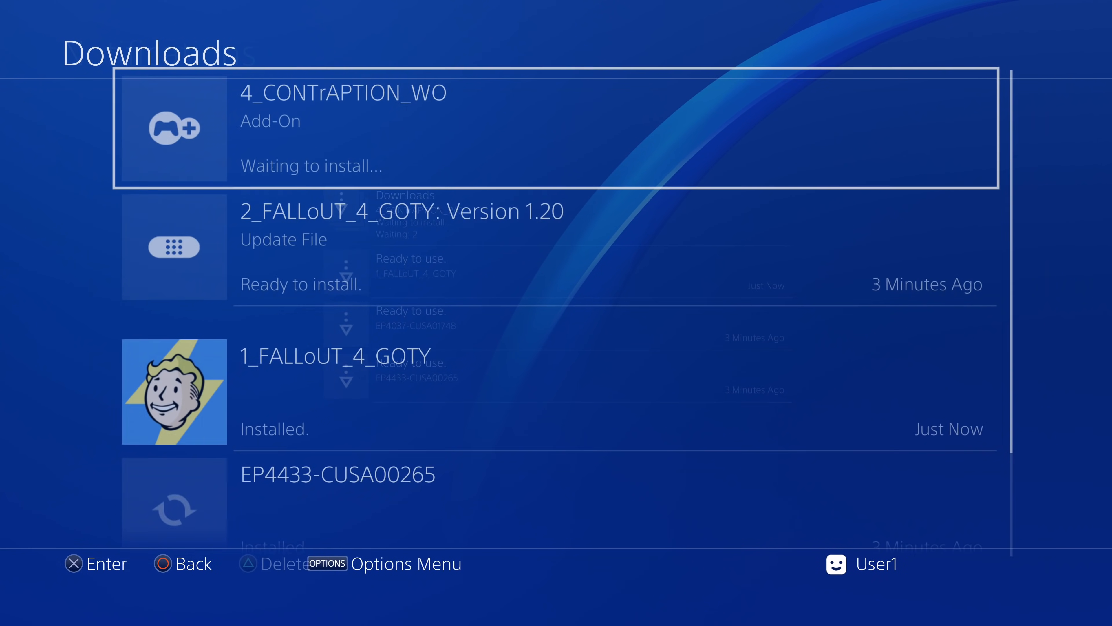
{"action": "scroll", "scroll_direction": "down", "scroll_amount": 3}
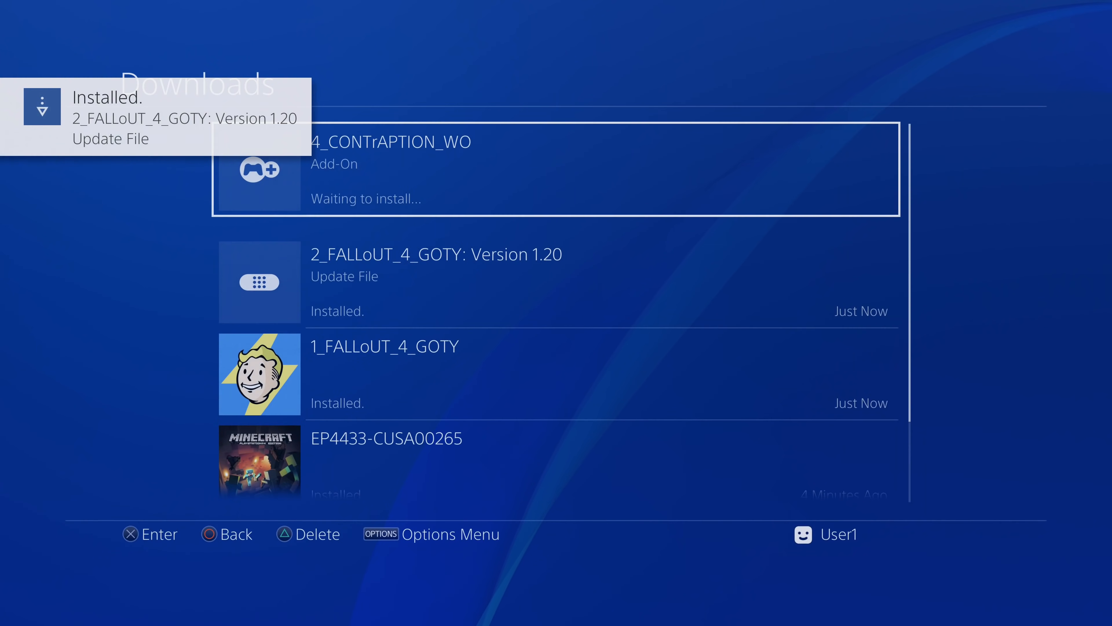
{"action": "scroll", "scroll_direction": "down", "scroll_amount": 3}
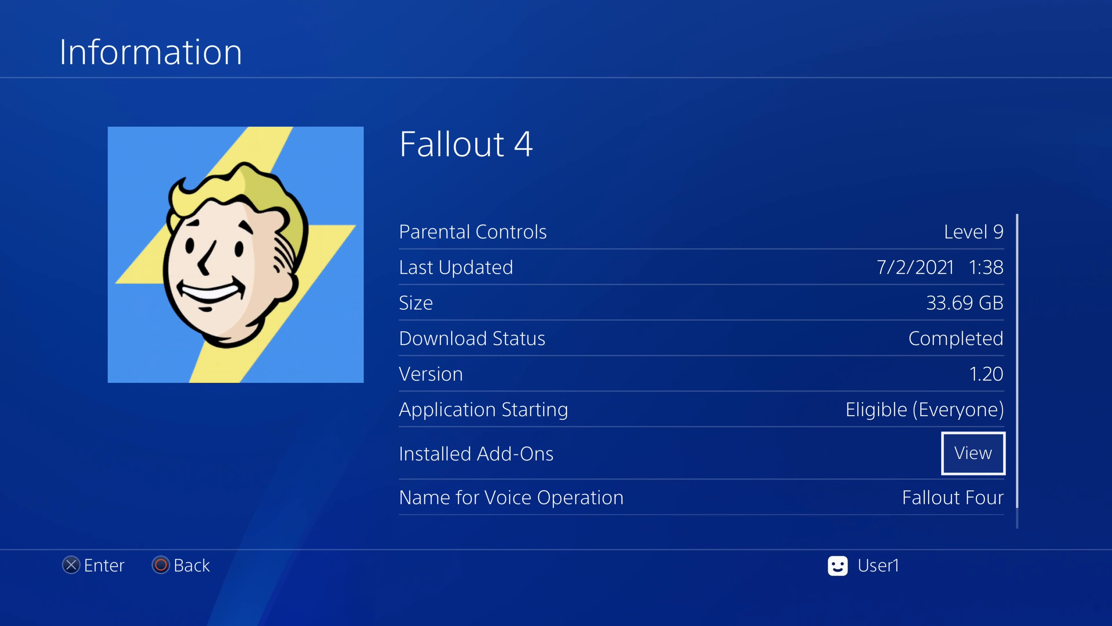
{"action": "scroll", "scroll_direction": "down", "scroll_amount": 3}
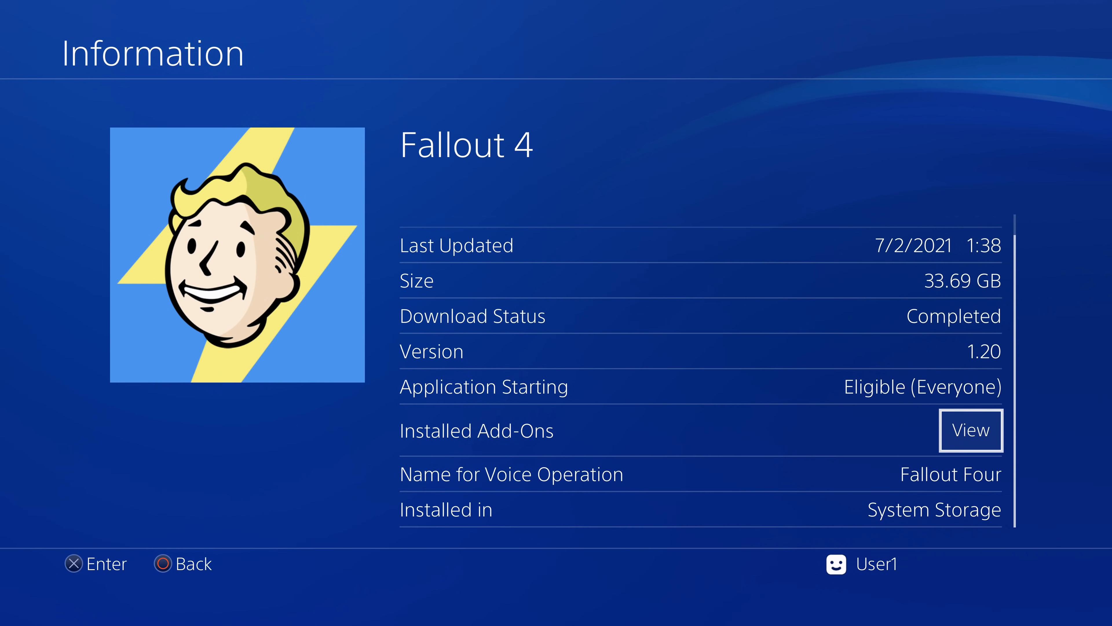
{"action": "key", "text": "Circle"}
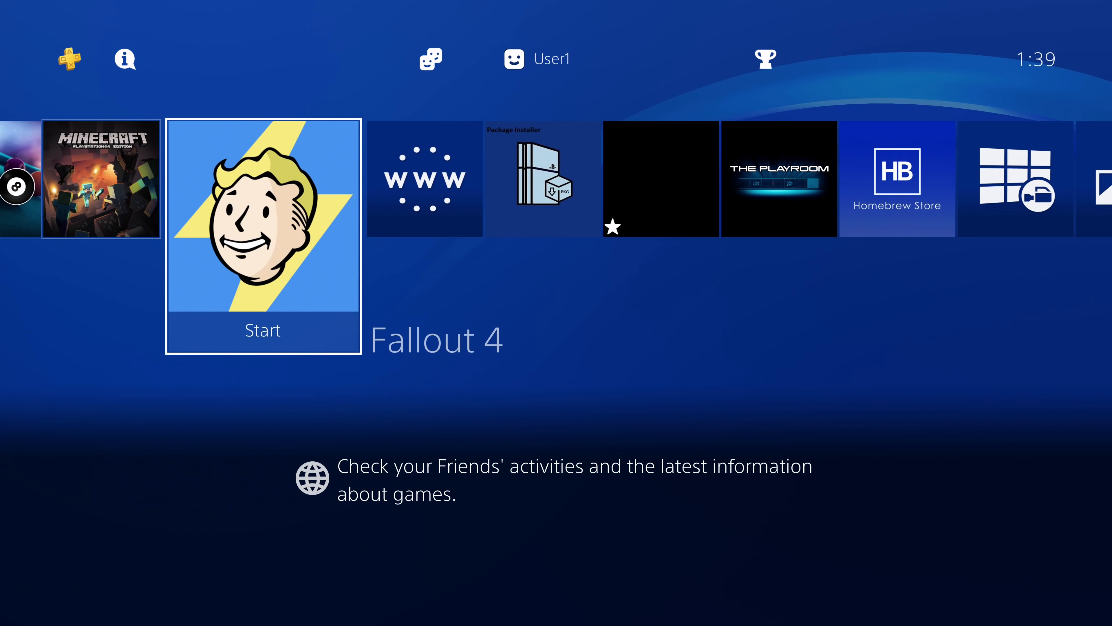
{"action": "scroll", "scroll_direction": "left", "scroll_amount": 3}
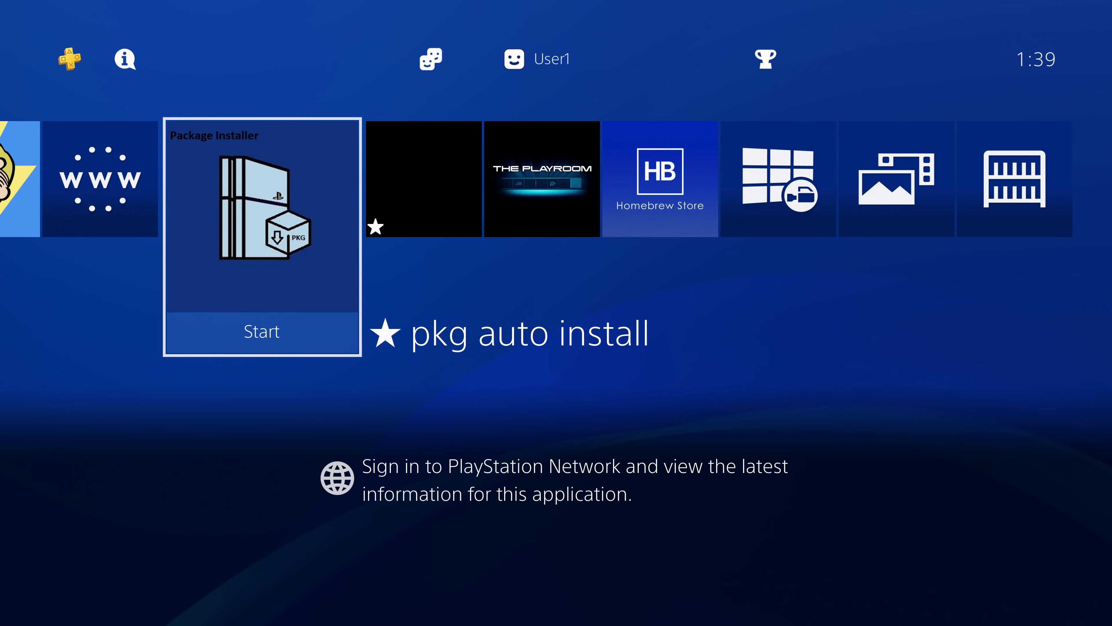
{"action": "scroll", "scroll_direction": "left", "scroll_amount": 3}
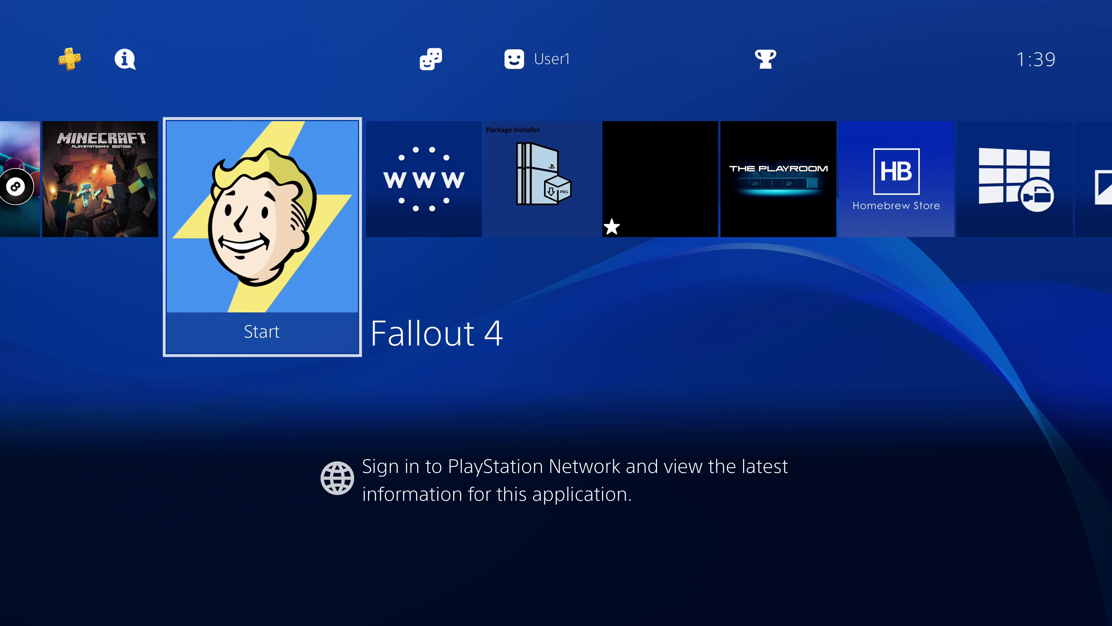
{"action": "scroll", "scroll_direction": "left", "scroll_amount": 3}
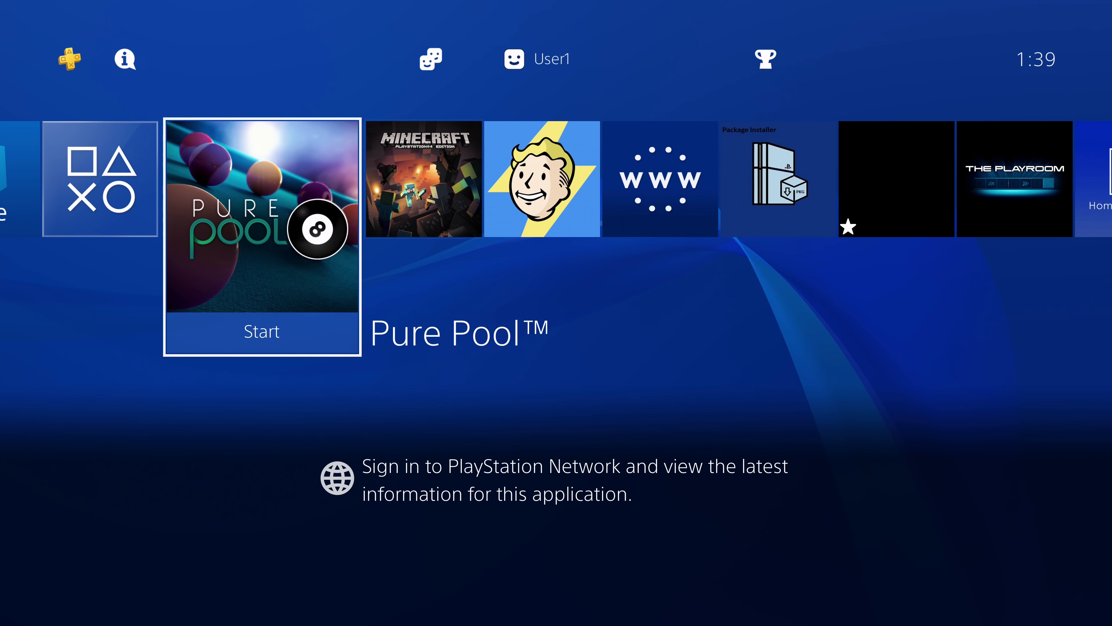
{"action": "scroll", "scroll_direction": "right", "scroll_amount": 3}
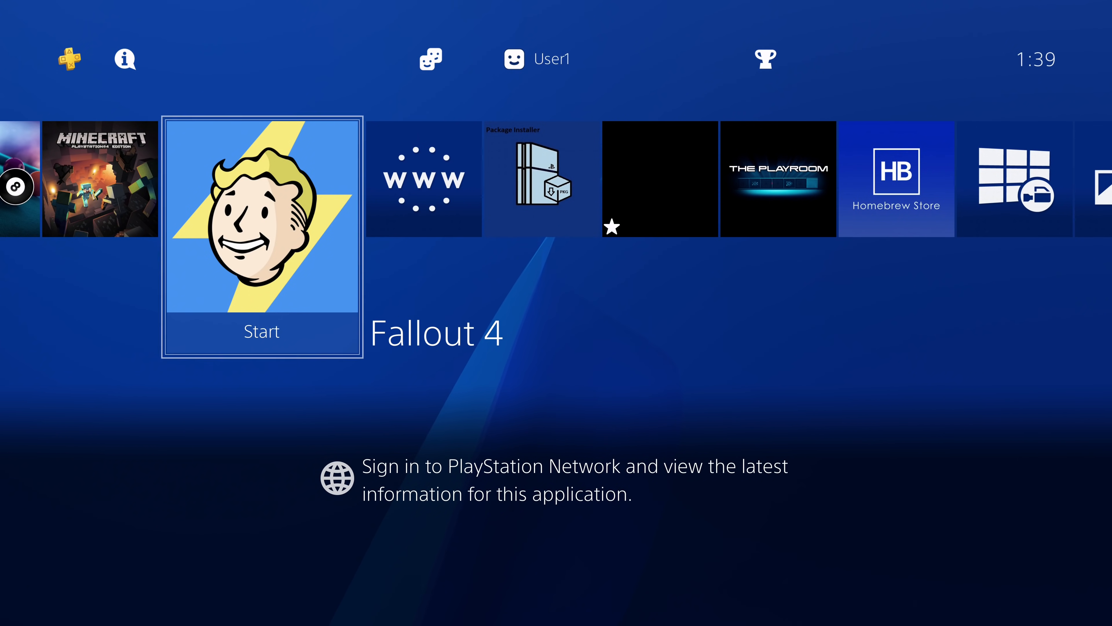
{"action": "scroll", "scroll_direction": "left", "scroll_amount": 3}
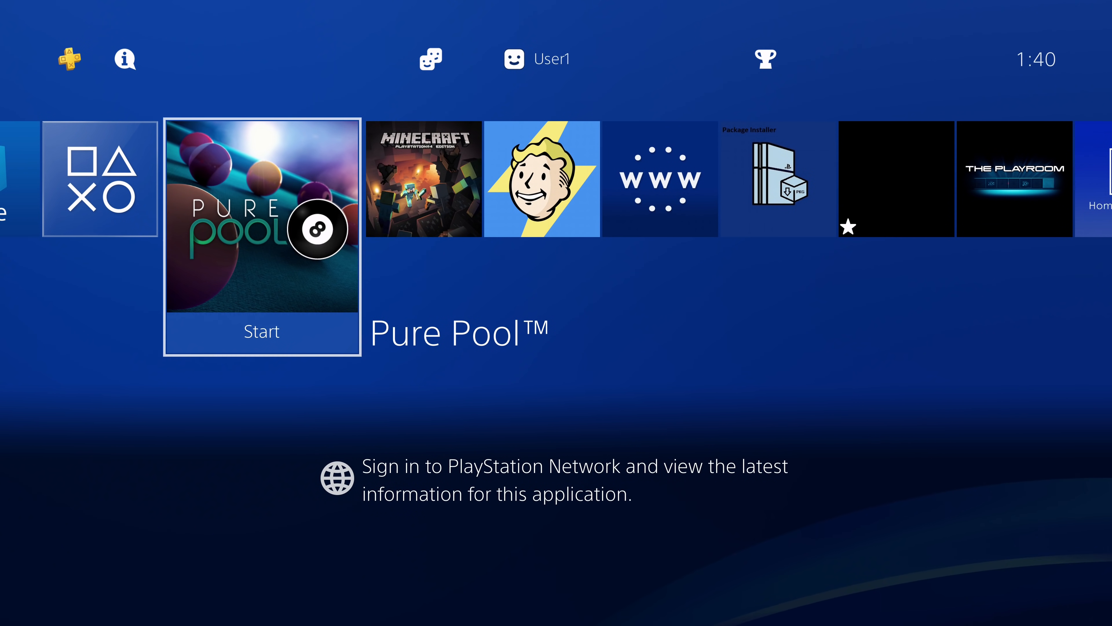
{"action": "scroll", "scroll_direction": "right", "scroll_amount": 3}
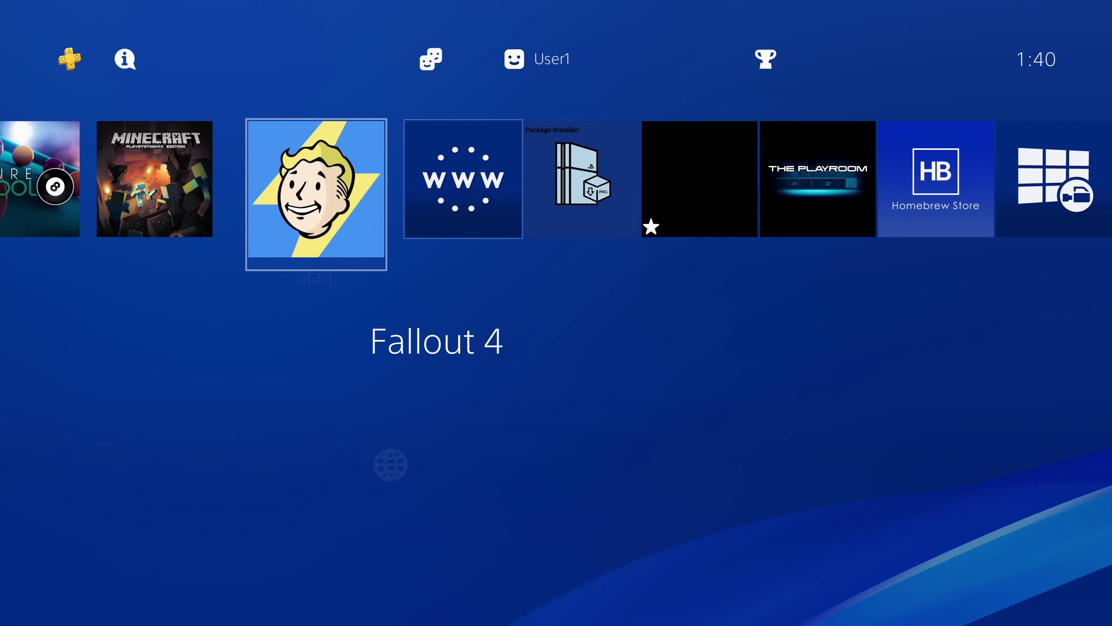
{"action": "key", "text": "right"}
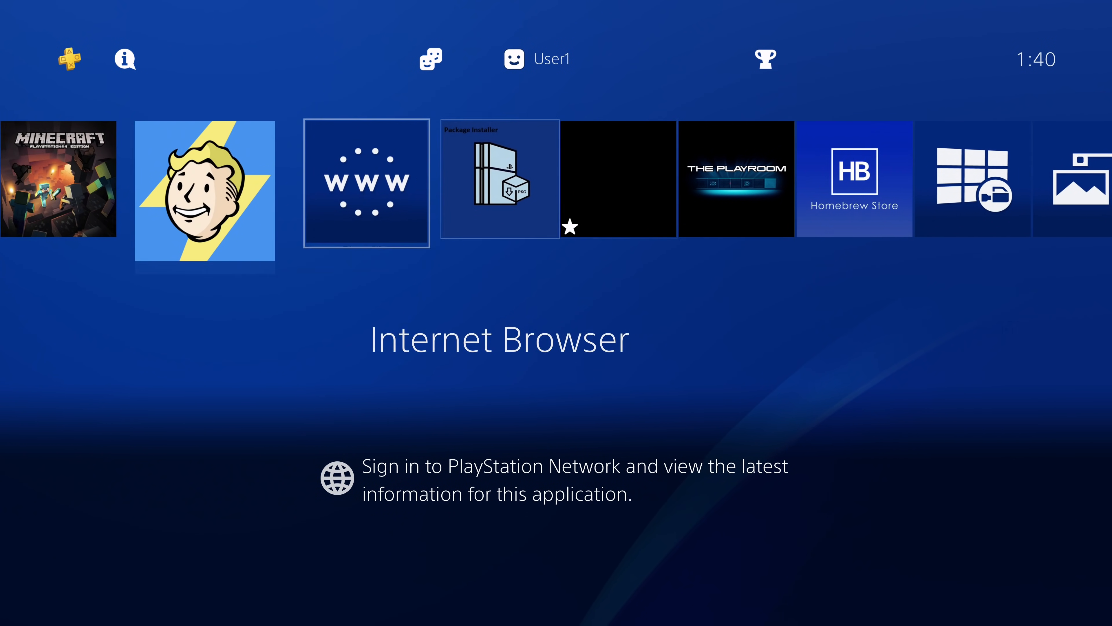
{"action": "scroll", "scroll_direction": "right", "scroll_amount": 3}
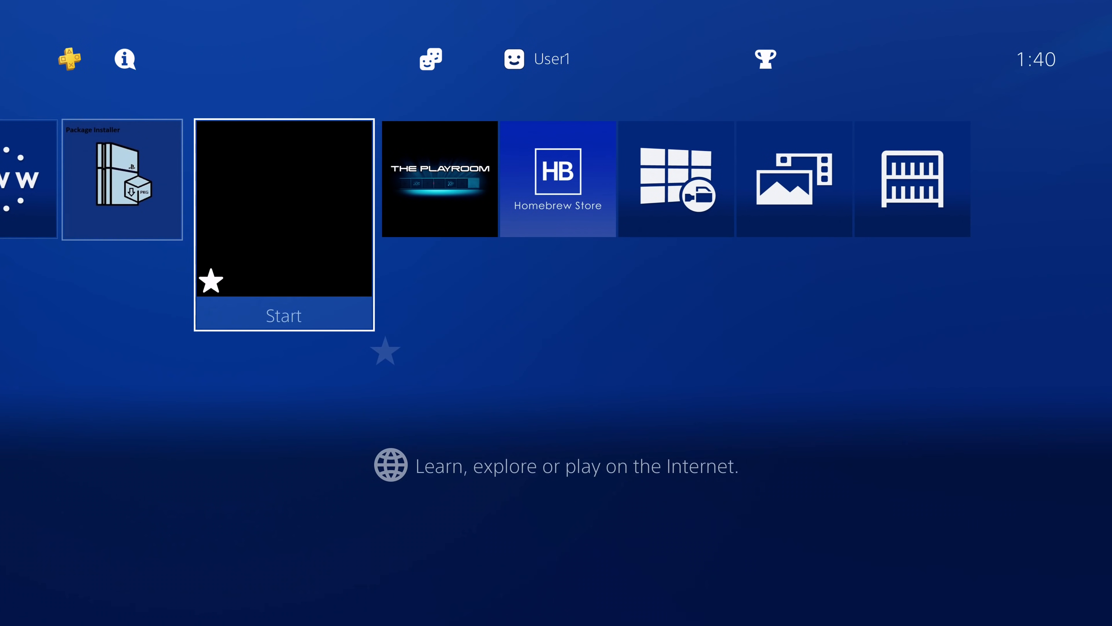
{"action": "scroll", "scroll_direction": "left", "scroll_amount": 3}
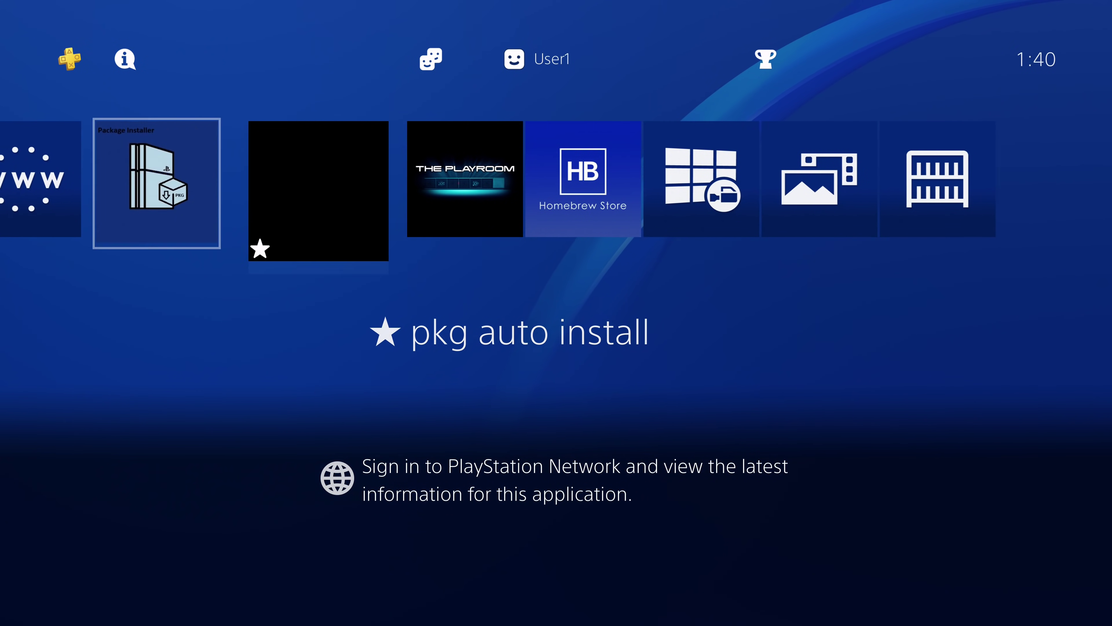
{"action": "scroll", "scroll_direction": "left", "scroll_amount": 3}
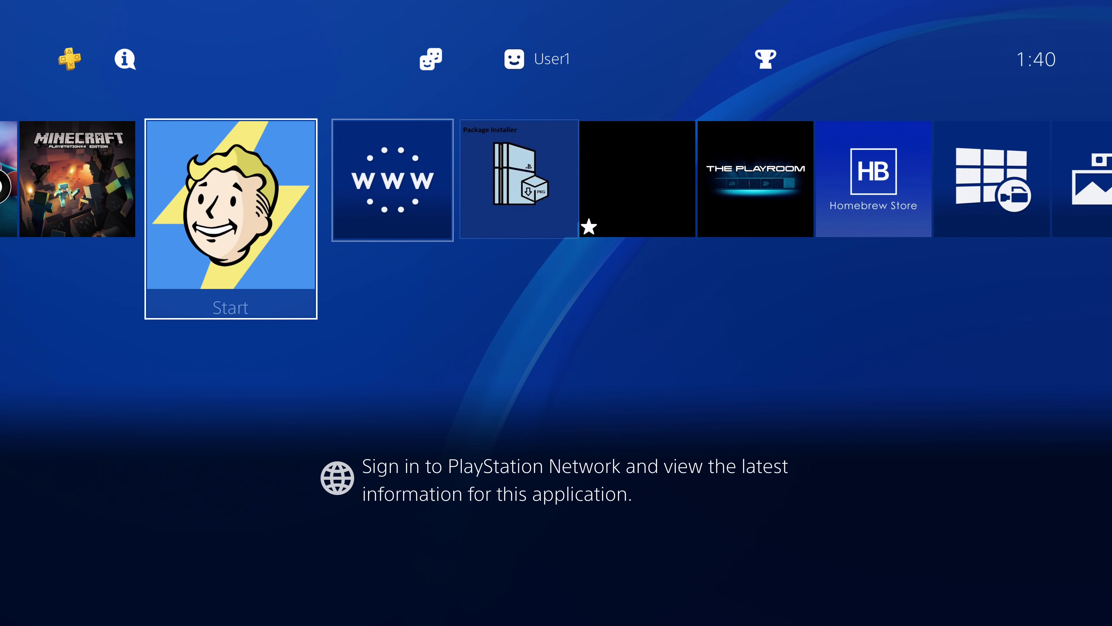
{"action": "scroll", "scroll_direction": "left", "scroll_amount": 3}
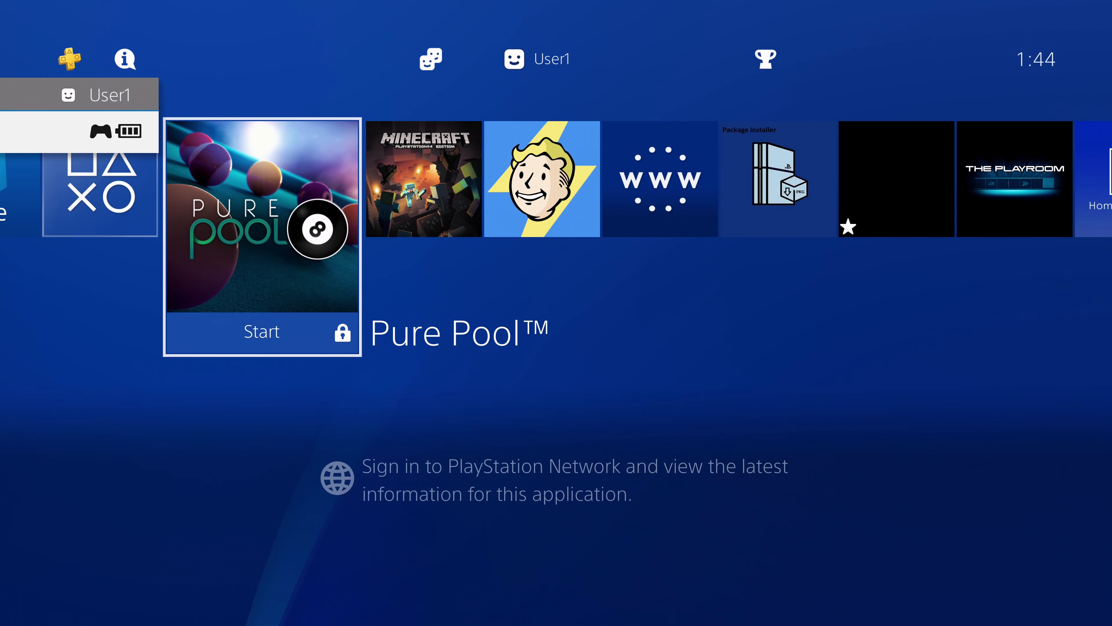
Step: Dismiss the 'Cannot use the content' warning and move along the home row to the pkg auto install tile
{"action": "scroll", "scroll_direction": "right", "scroll_amount": 3}
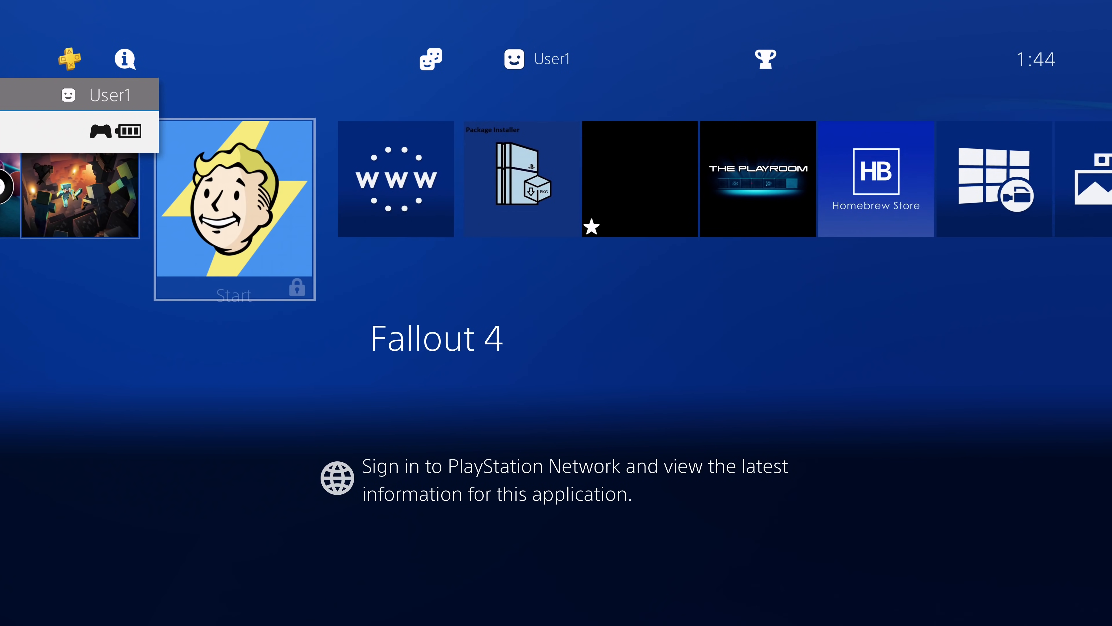
{"action": "scroll", "scroll_direction": "right", "scroll_amount": 3}
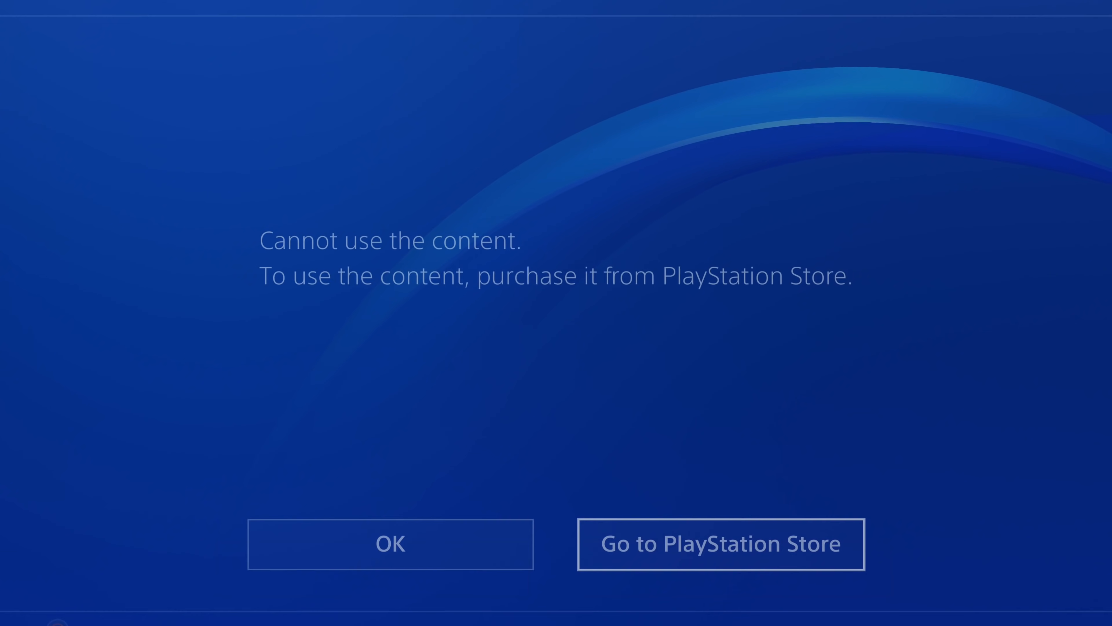
{"action": "left_click", "coordinate": [390, 543]}
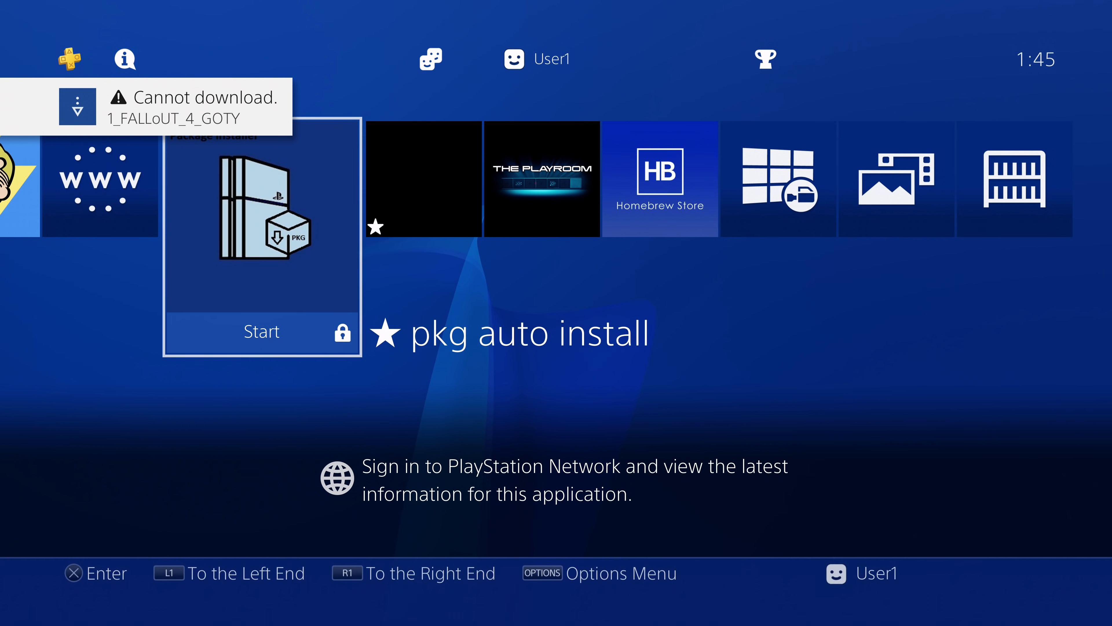
Step: Launch pkg auto install so the Crash Bandicoot package (EP0002-CUSA07399) begins installing, then reveal the function area
{"action": "scroll", "scroll_direction": "left", "scroll_amount": 3}
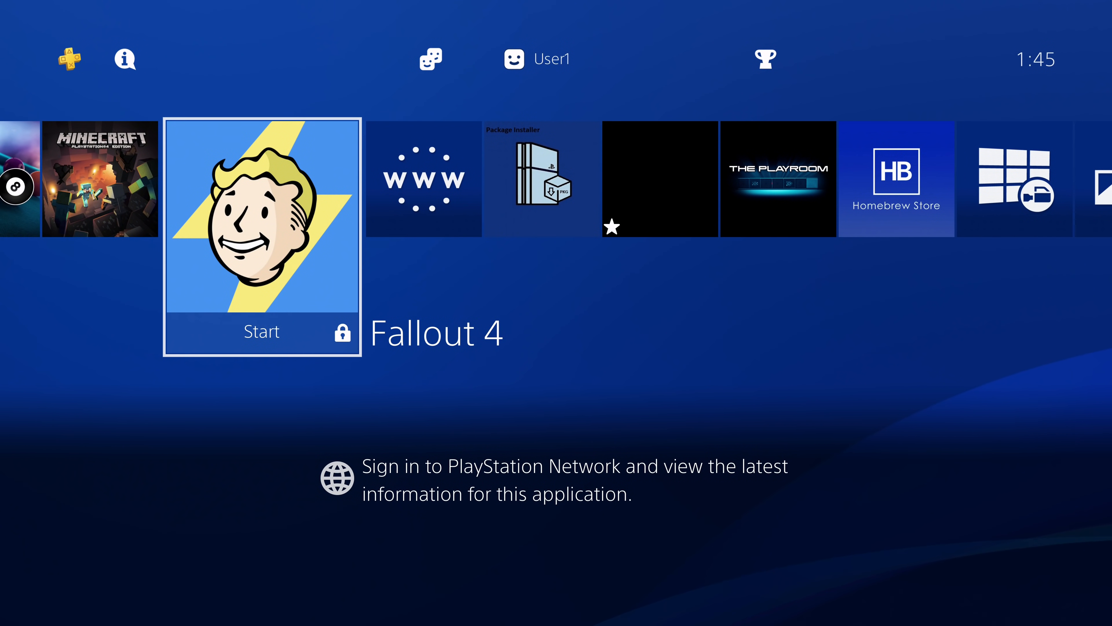
{"action": "scroll", "scroll_direction": "right", "scroll_amount": 3}
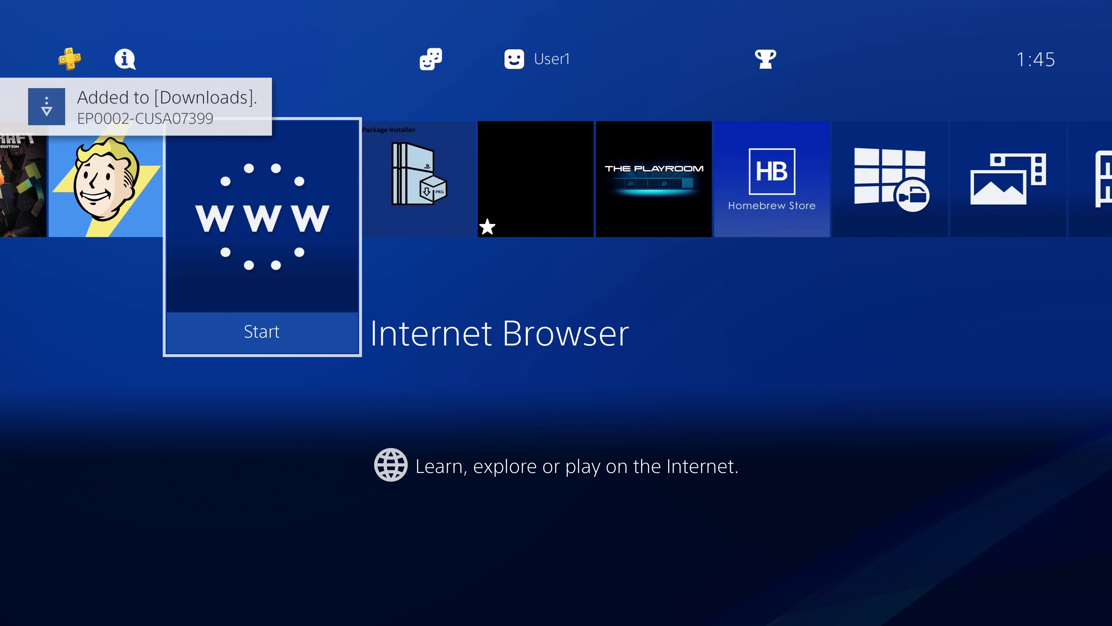
{"action": "scroll", "scroll_direction": "left", "scroll_amount": 3}
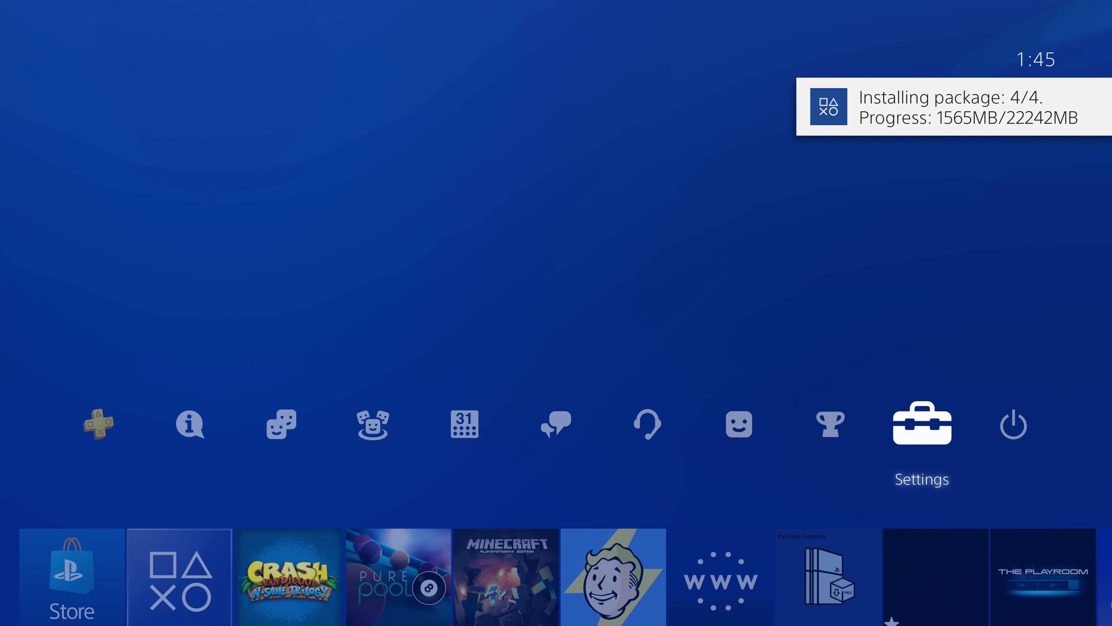
Step: Drop back to the content row and move along the tiles to the installing Crash Bandicoot N. Sane Trilogy tile
{"action": "left_click", "coordinate": [922, 423]}
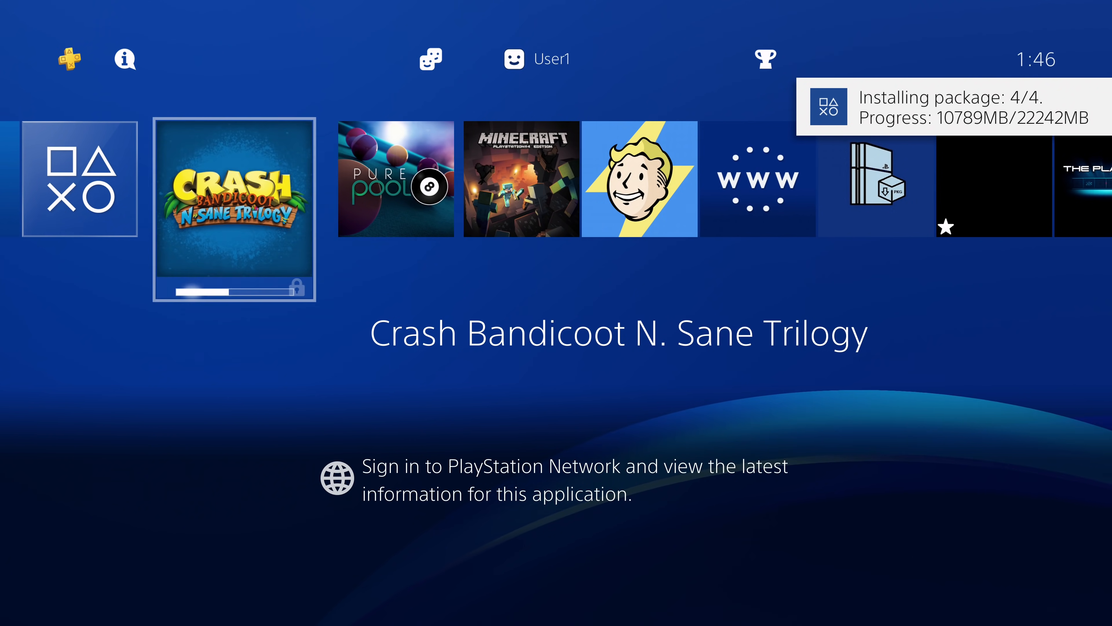
{"action": "scroll", "scroll_direction": "right", "scroll_amount": 3}
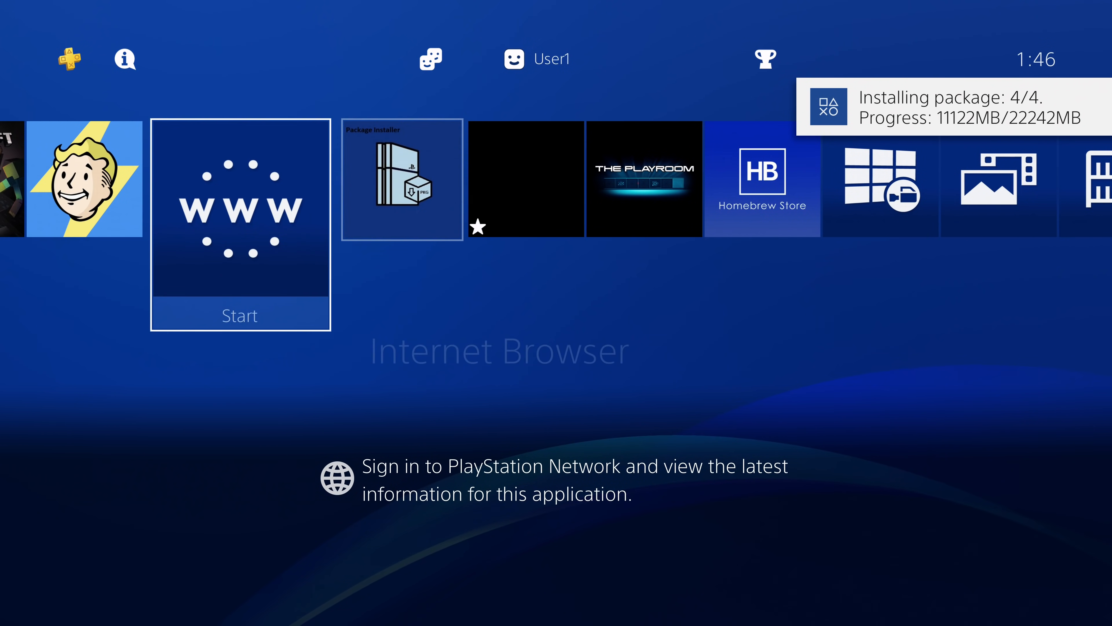
{"action": "key", "text": "Left"}
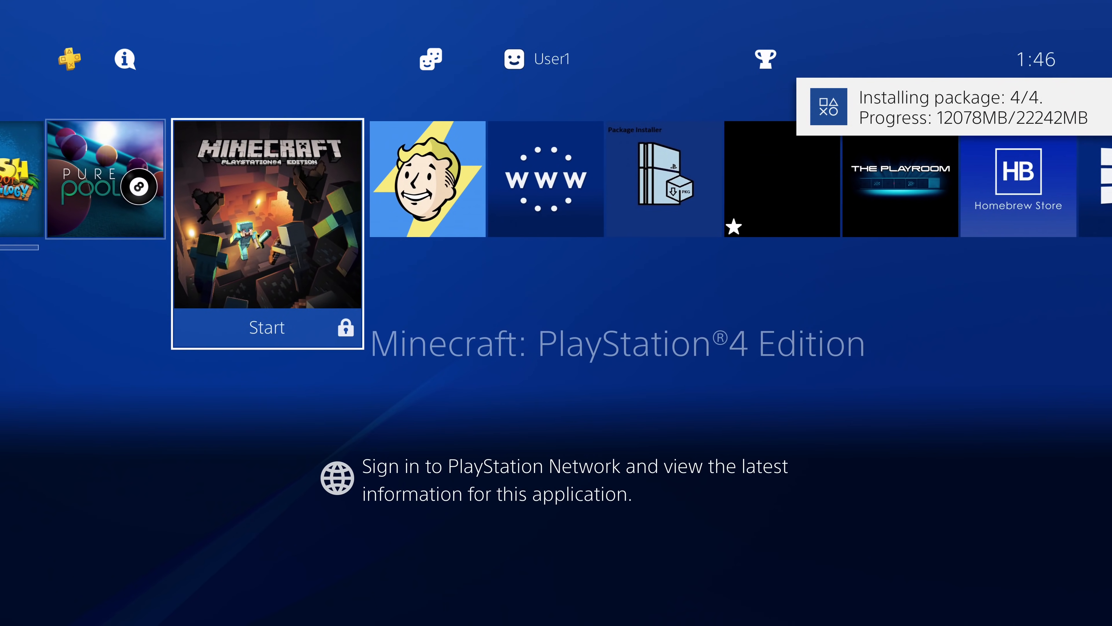
{"action": "scroll", "scroll_direction": "right", "scroll_amount": 3}
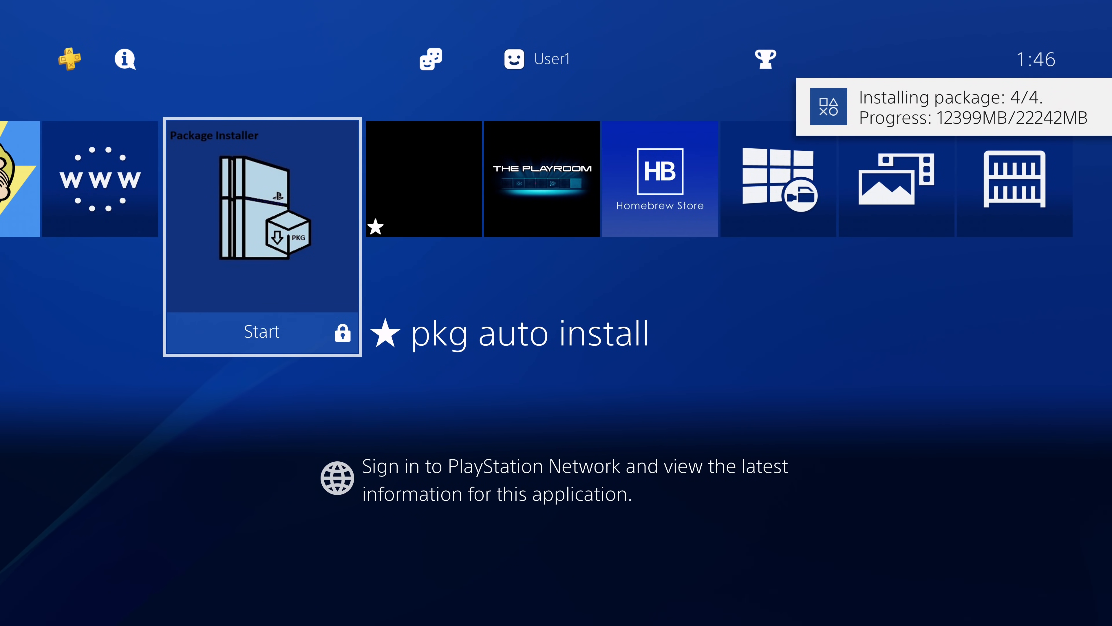
{"action": "scroll", "scroll_direction": "left", "scroll_amount": 3}
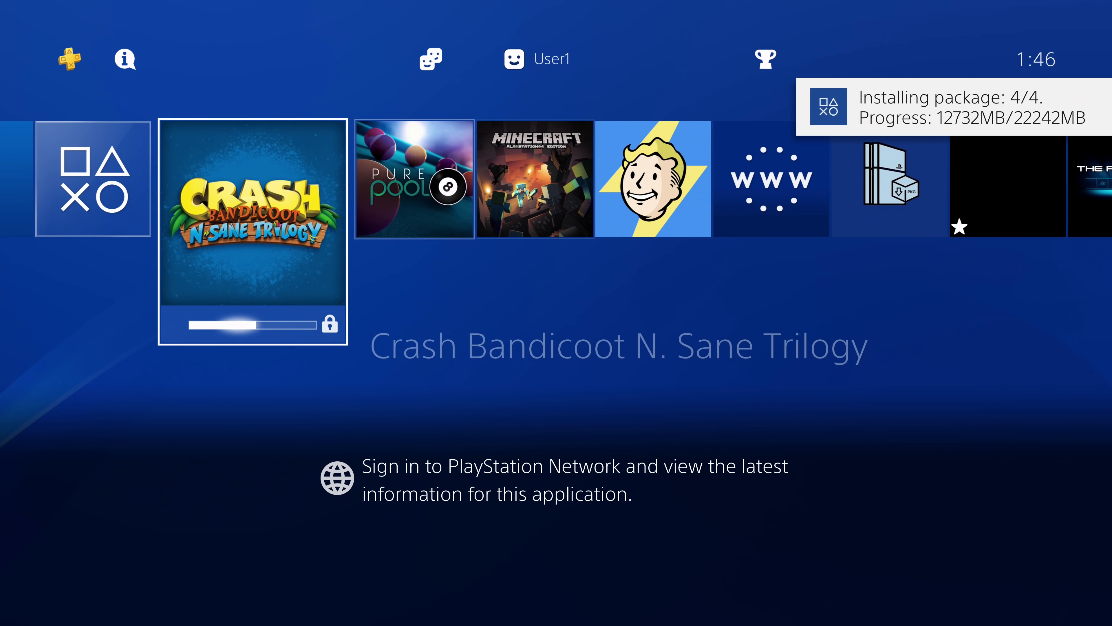